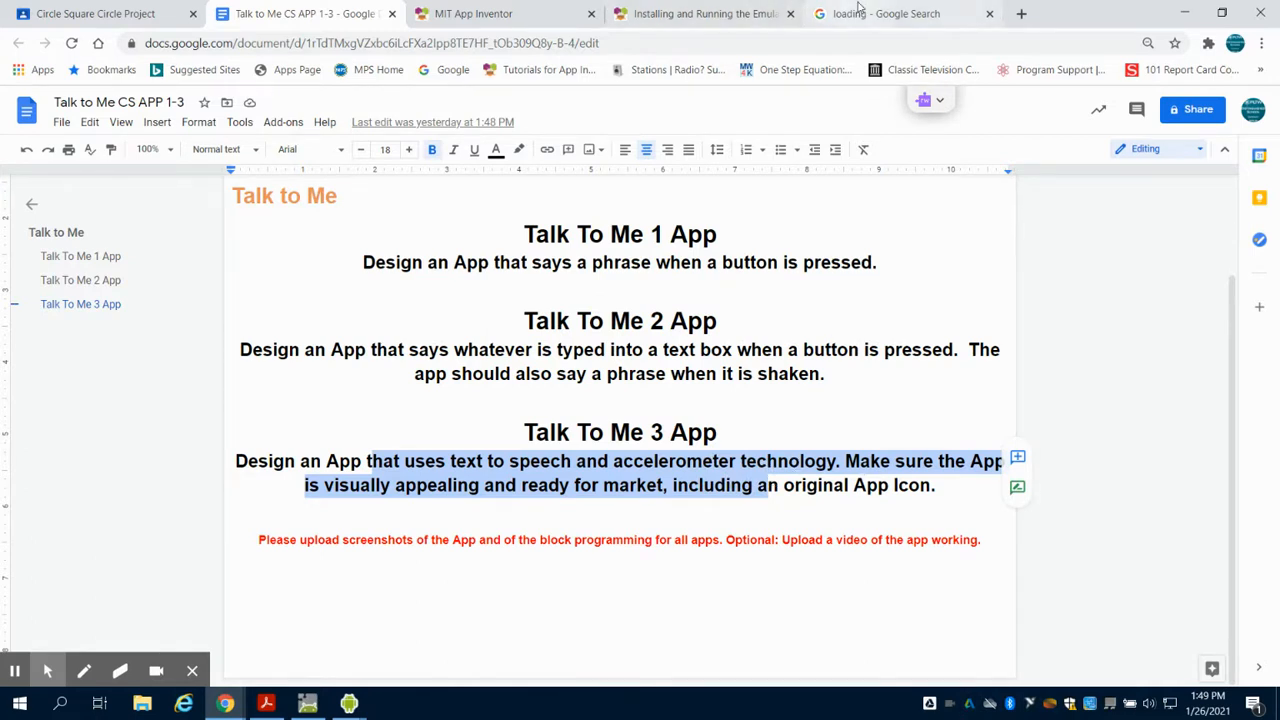
Switch to the browser tab holding the TalkToMe_YouTube project designer
click(468, 12)
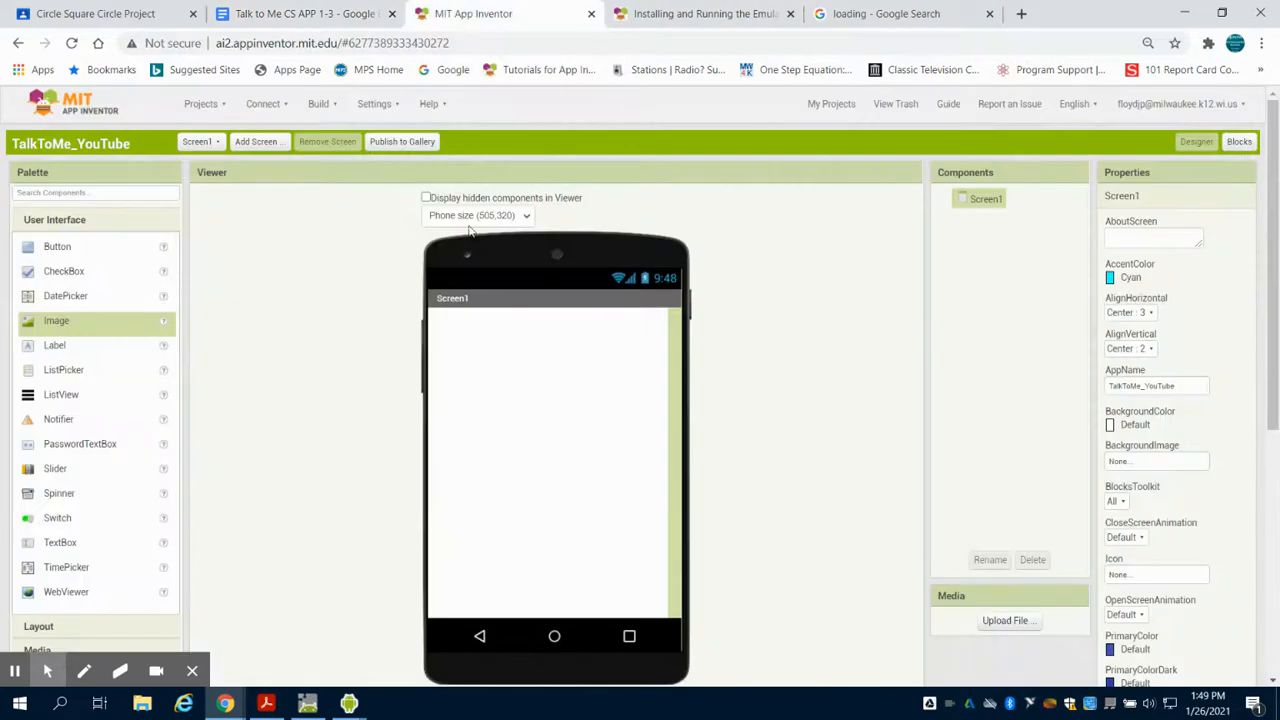
mouse_move(566, 444)
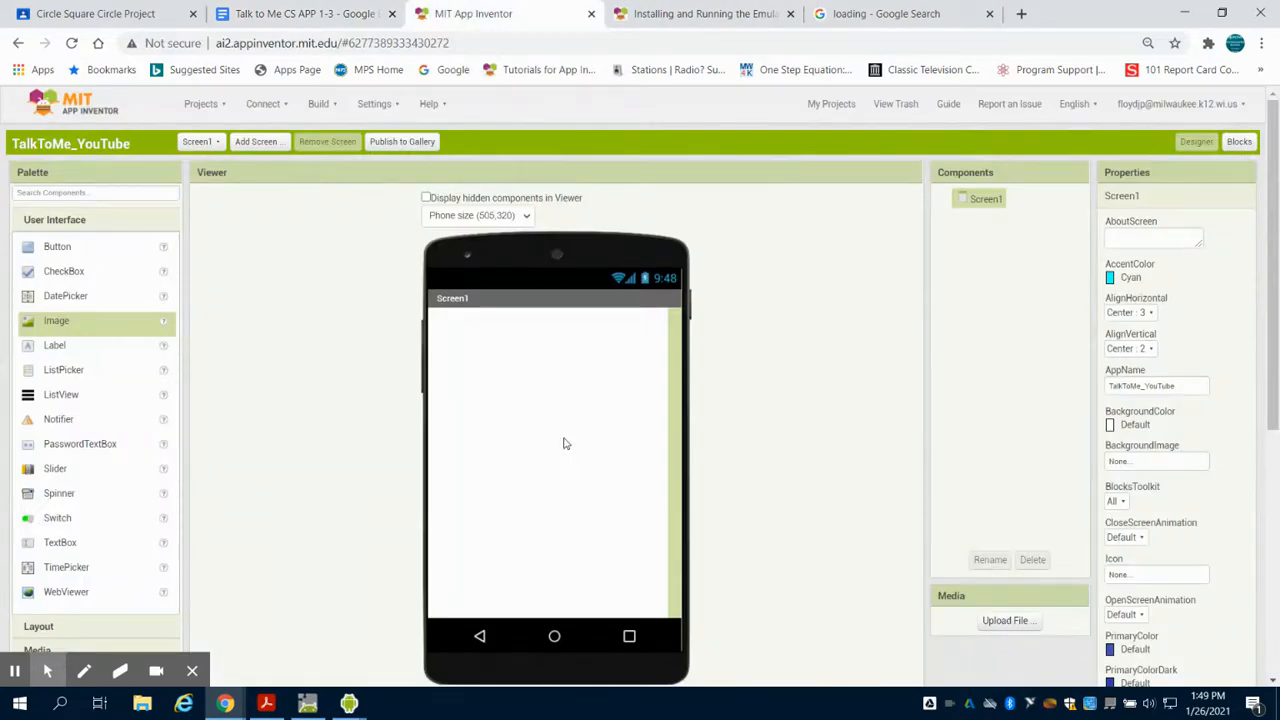
mouse_move(884, 470)
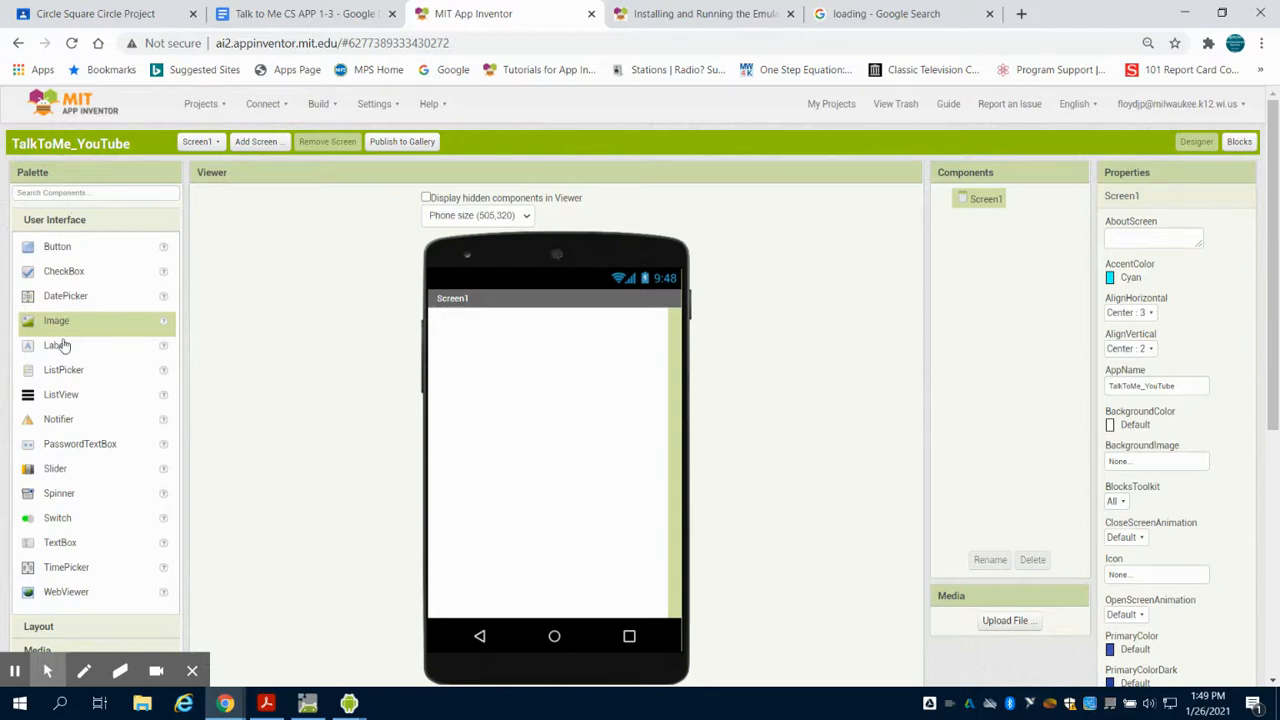
Place Image1 on Screen1 and upload loading.jpg into the project's media
drag(56, 320, 548, 462)
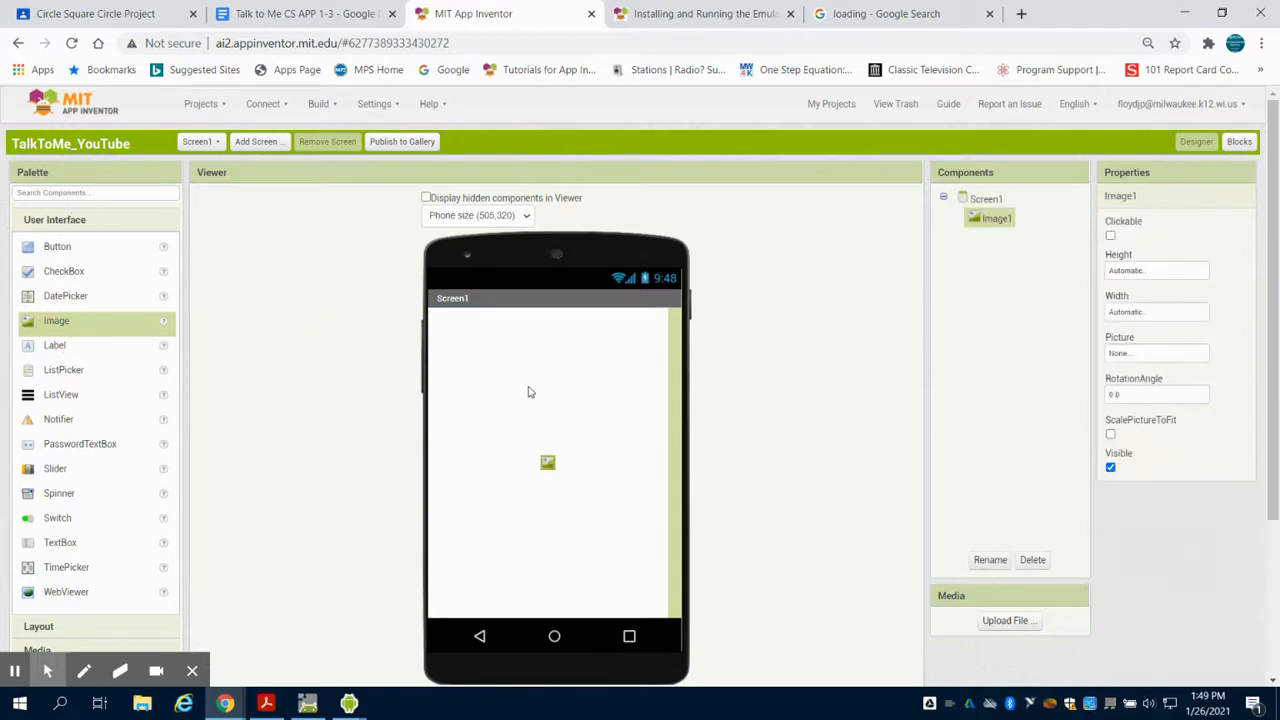
click(1008, 620)
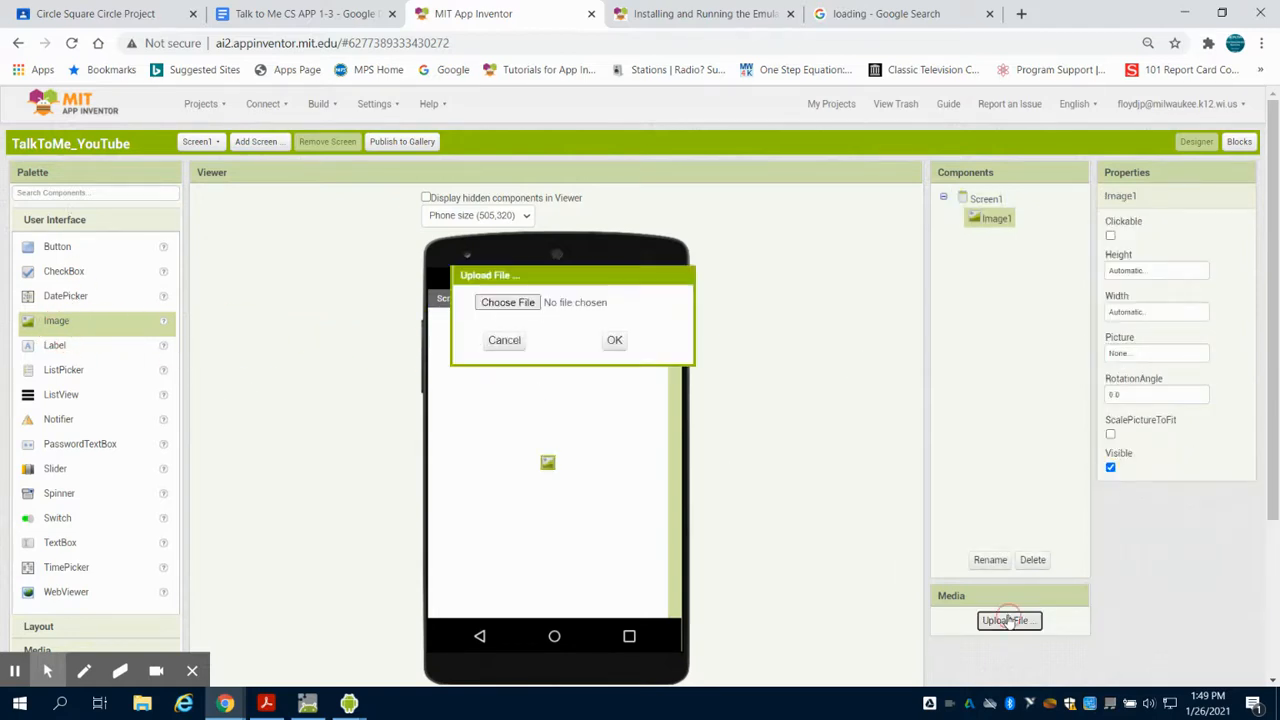
click(508, 302)
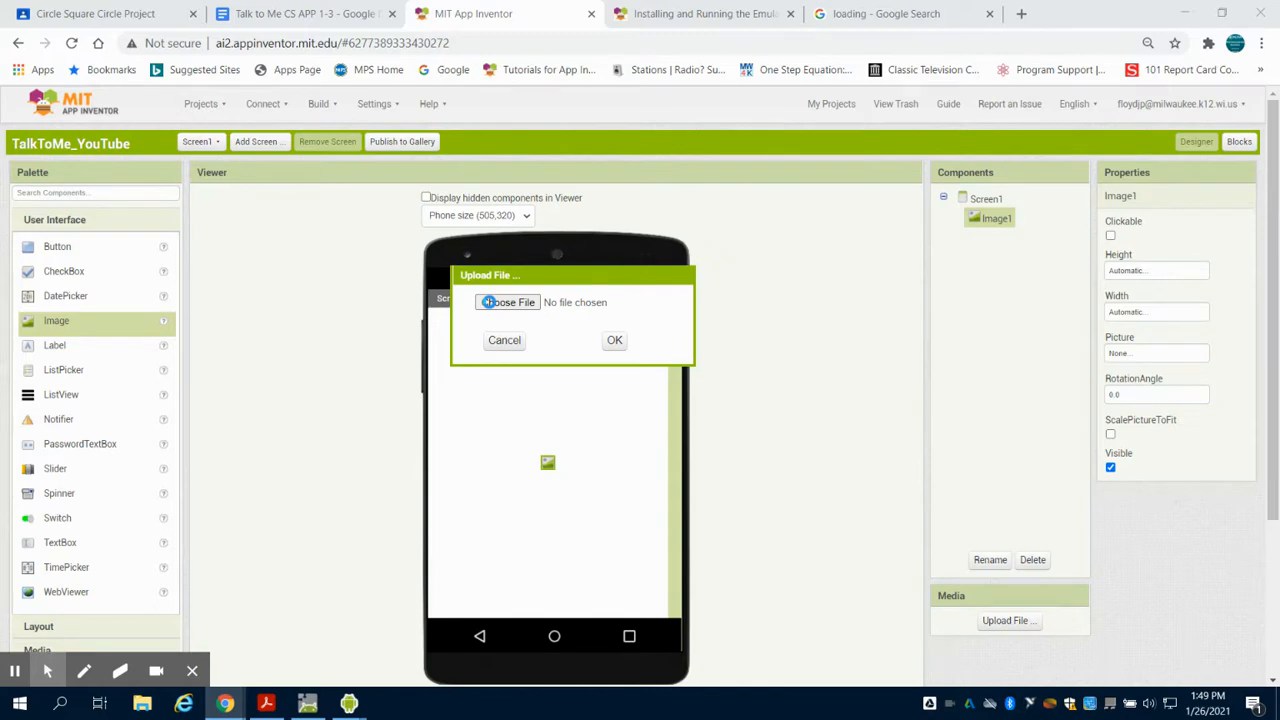
click(508, 302)
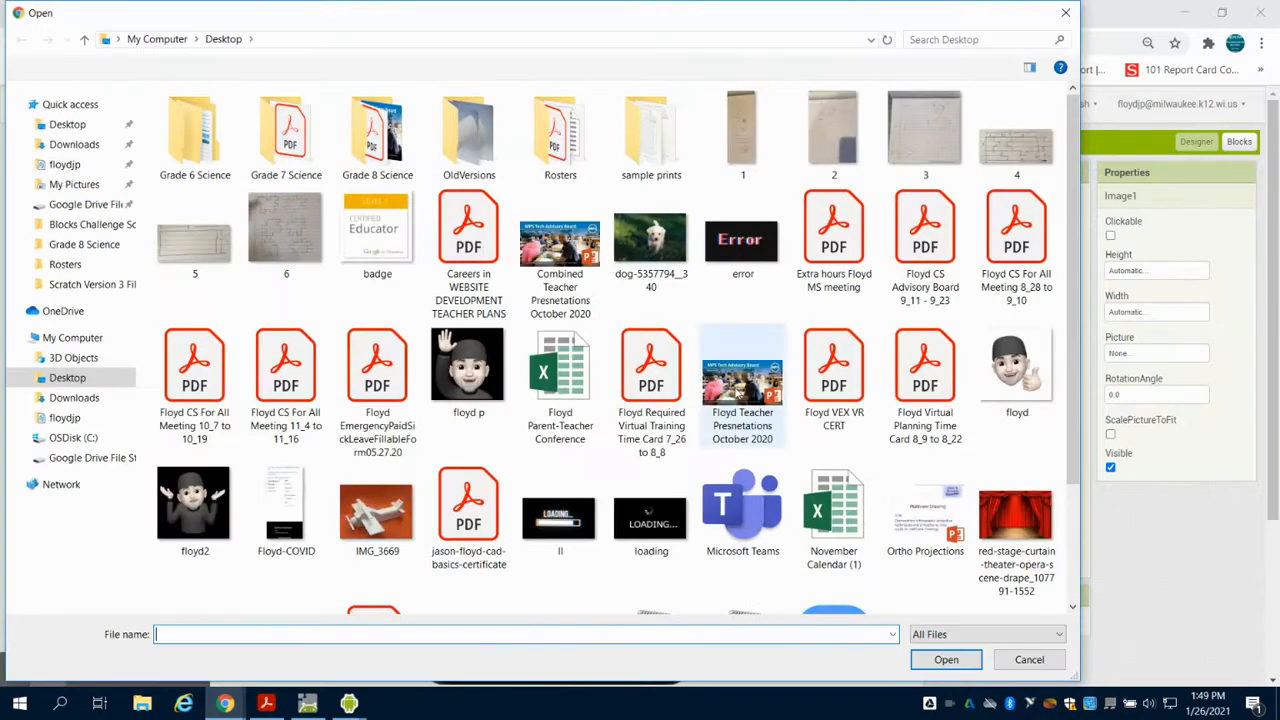
click(652, 510)
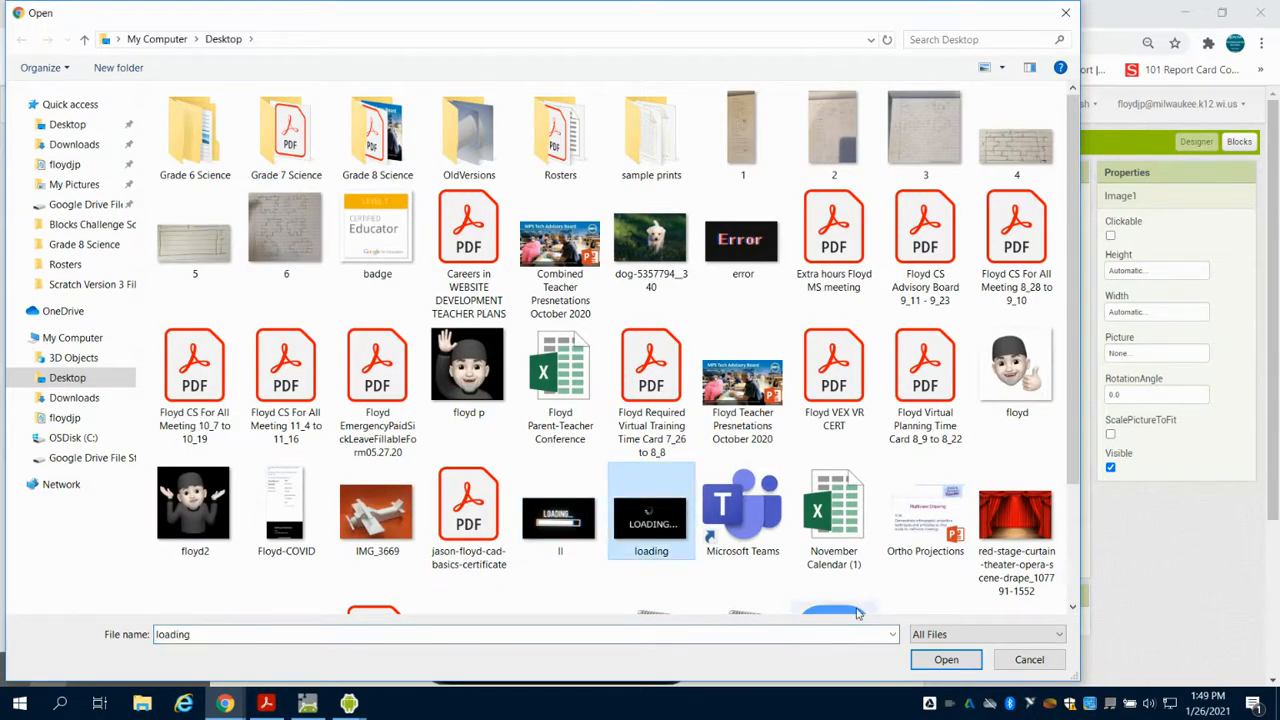
click(944, 660)
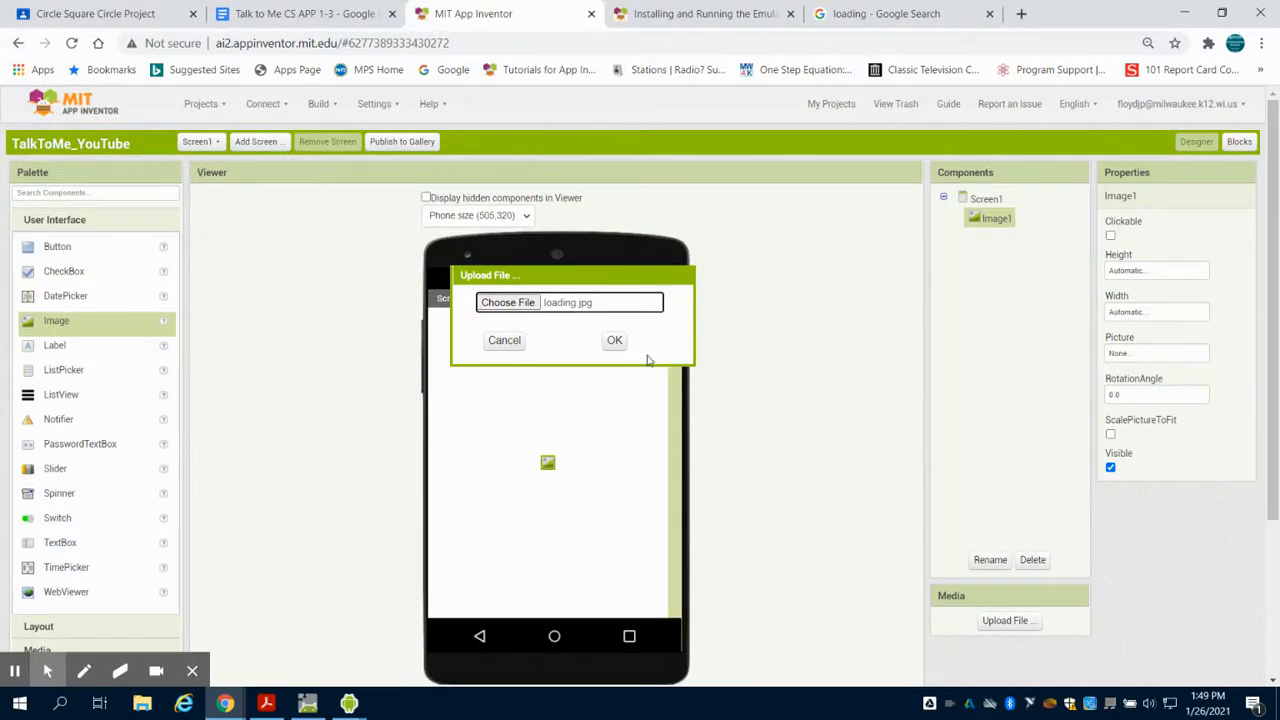
click(614, 340)
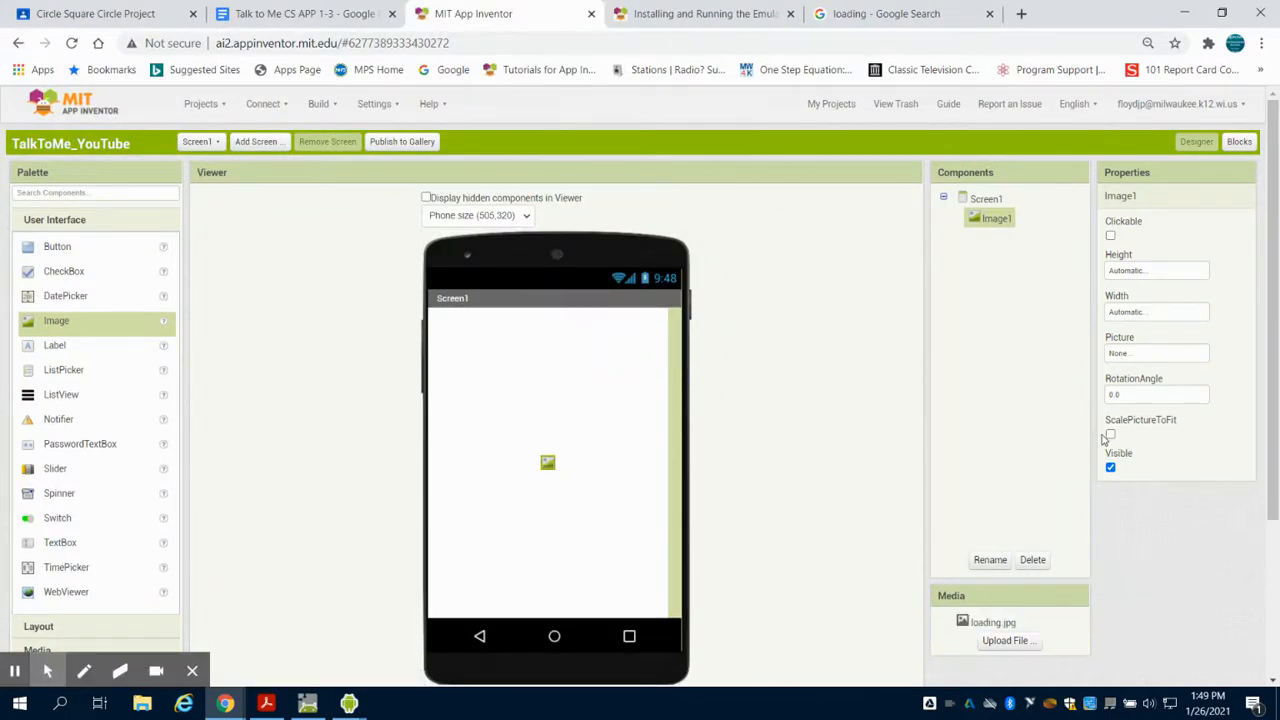
Set Image1's picture to loading.jpg, scaled to fit, Fill parent height and width, and clickable
click(1156, 352)
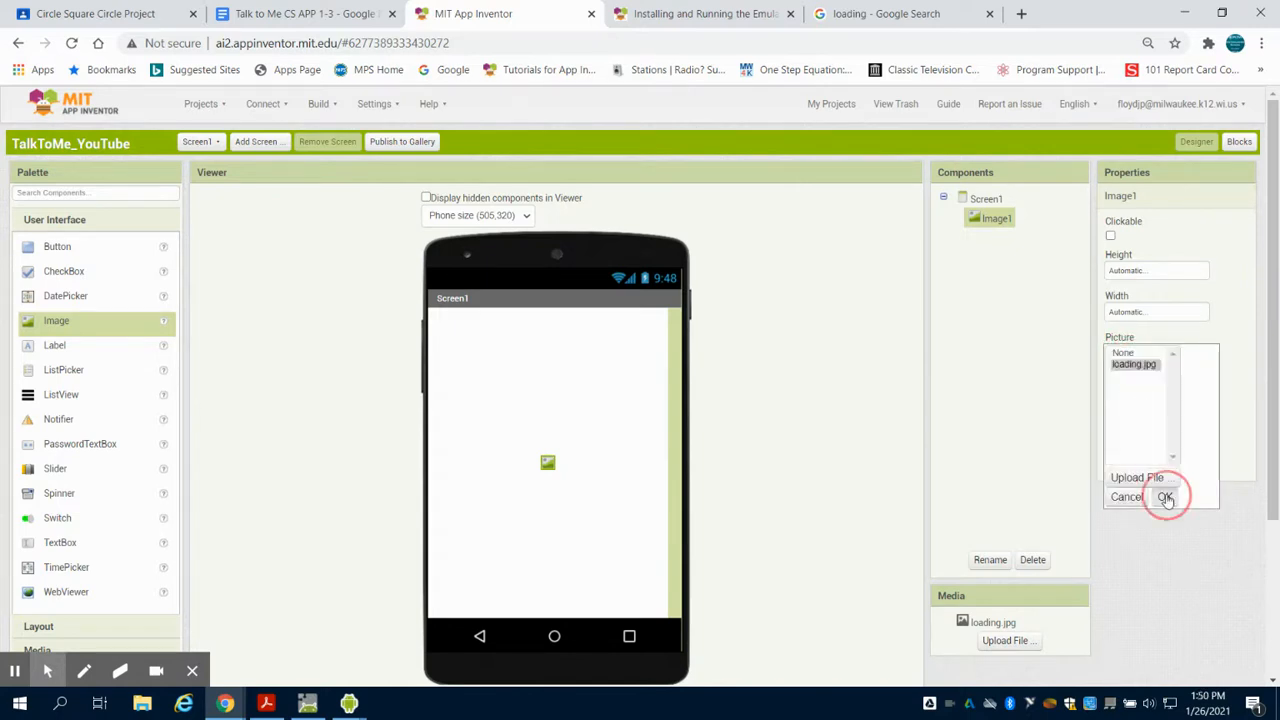
click(1166, 496)
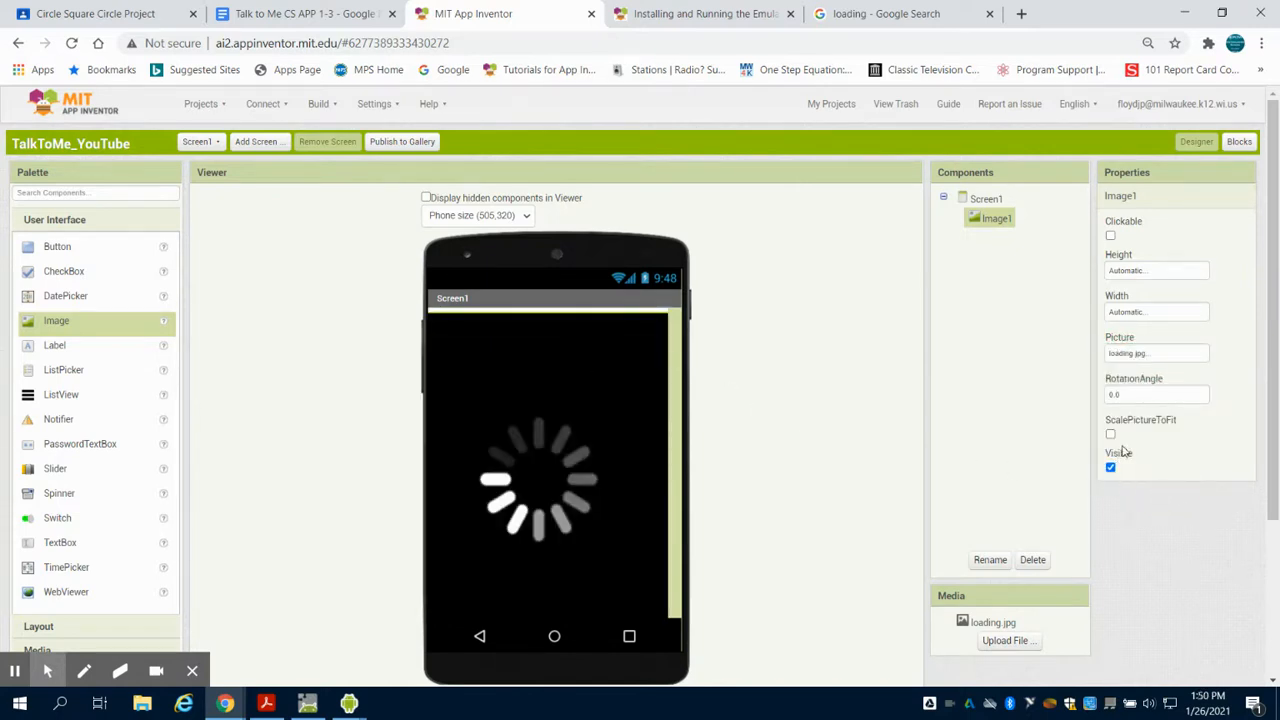
click(1112, 434)
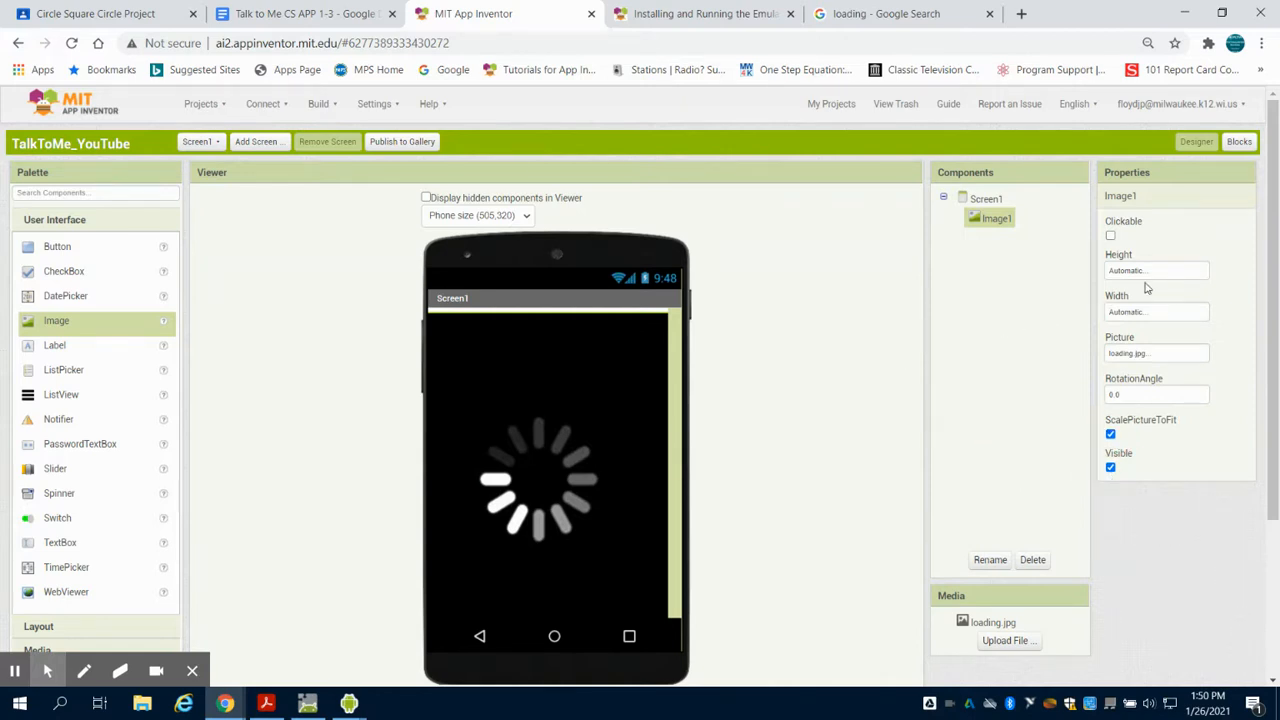
click(1156, 270)
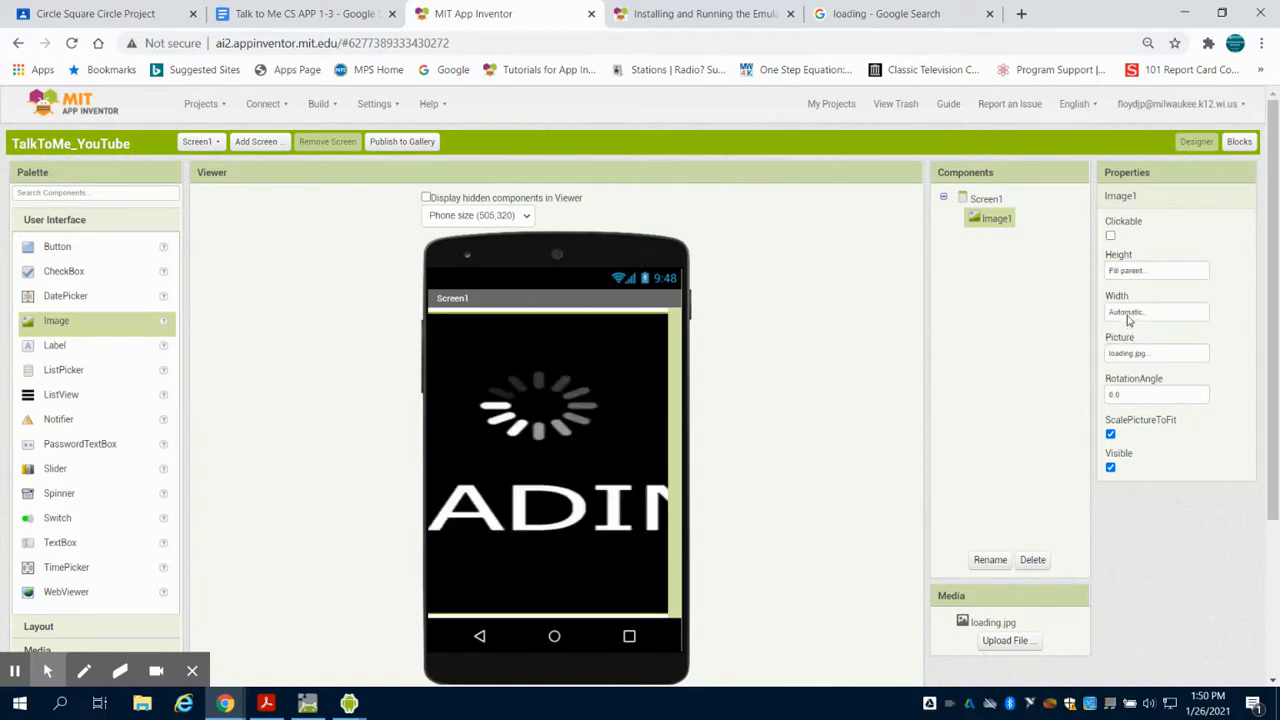
click(1154, 312)
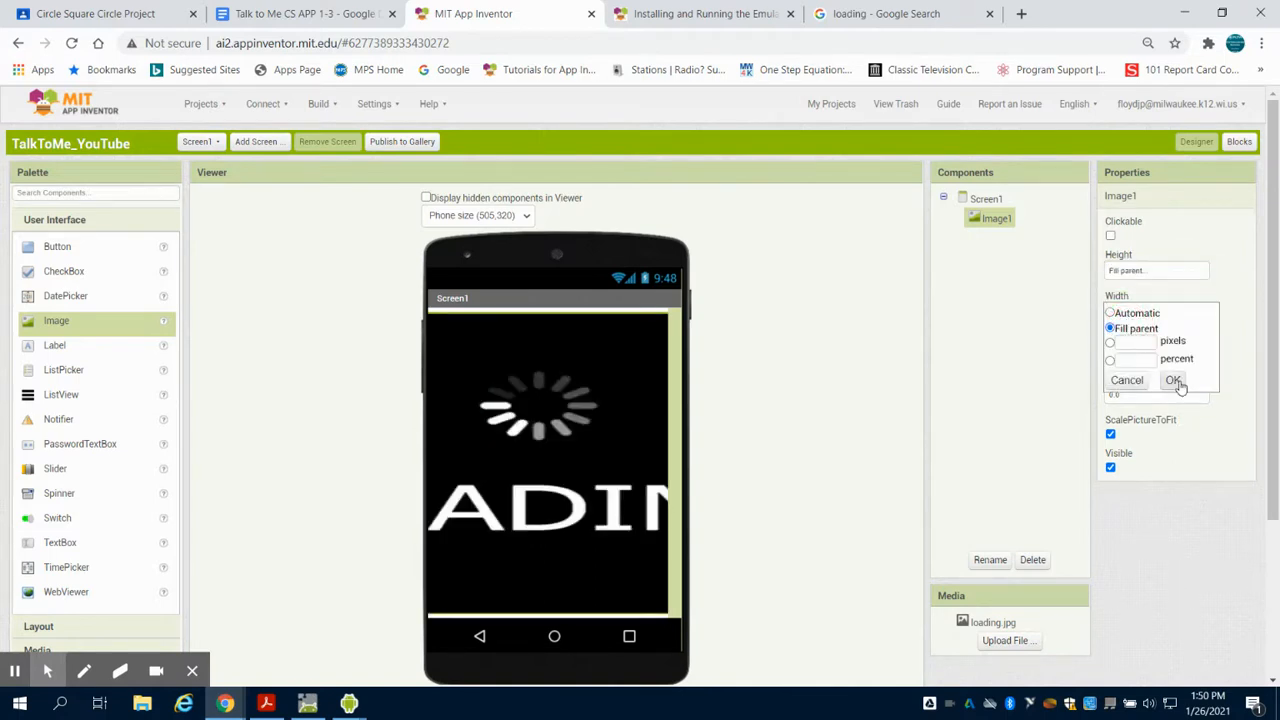
click(1174, 380)
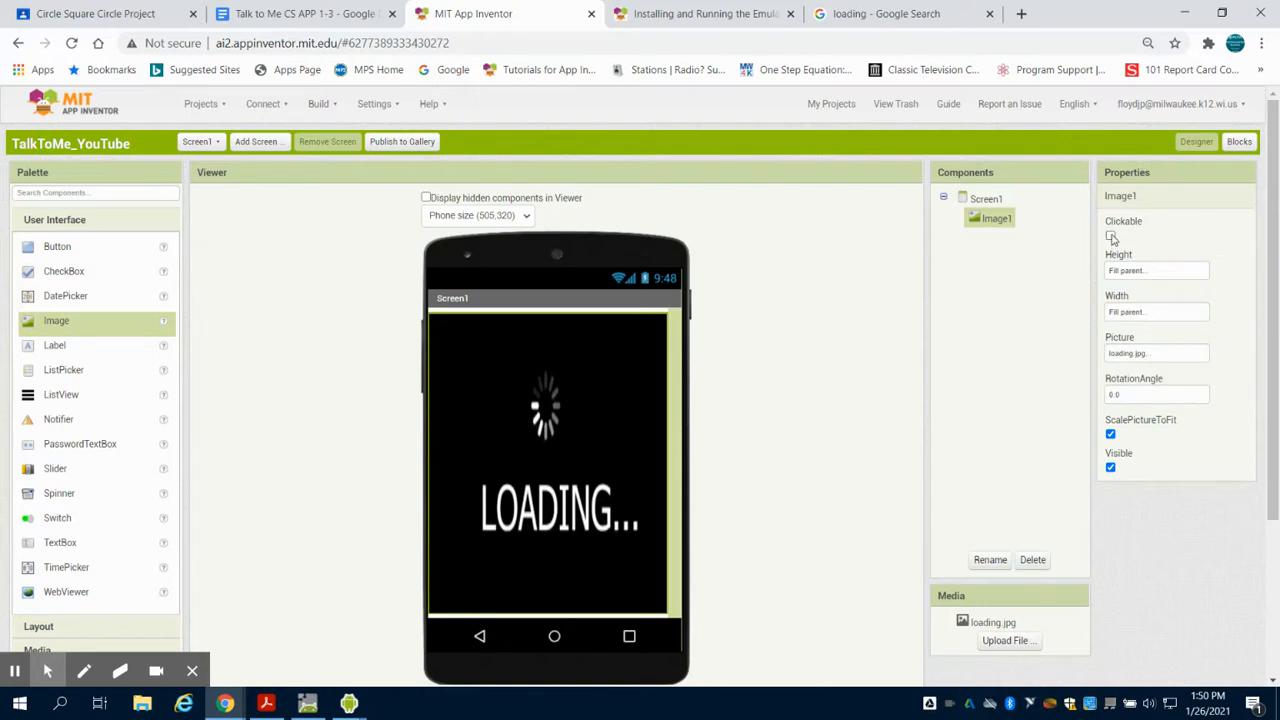
click(1110, 236)
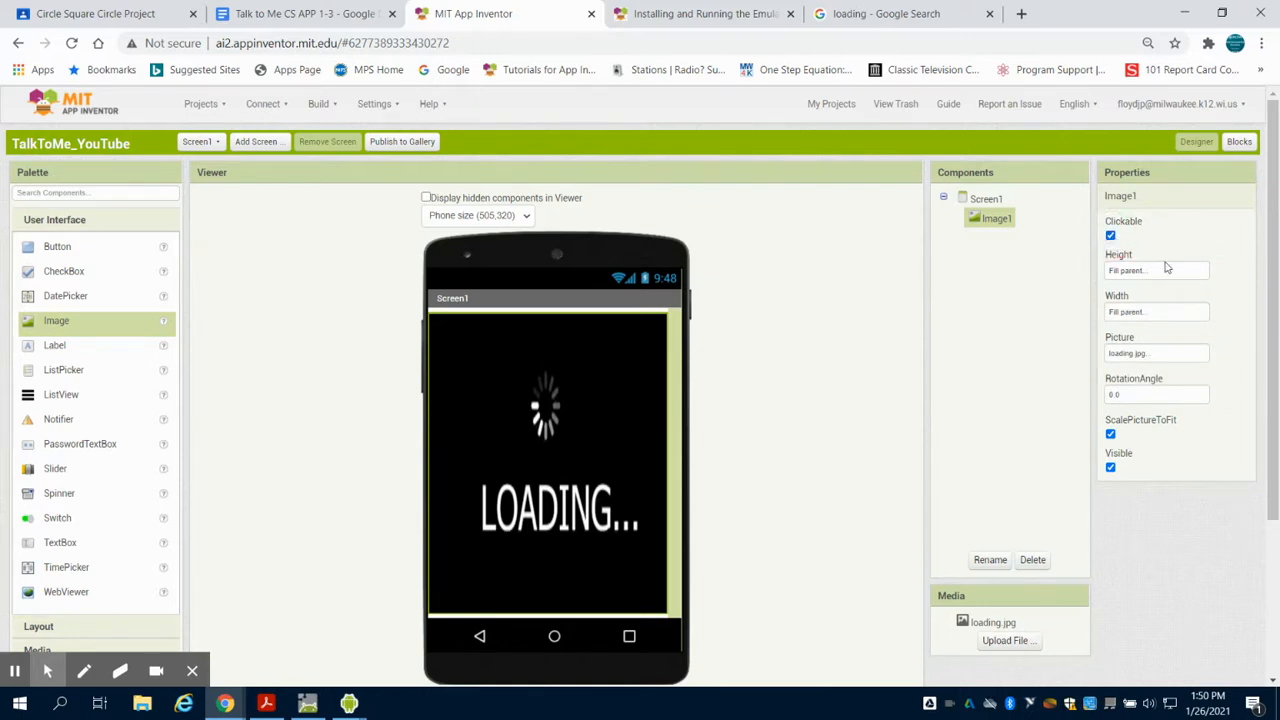
mouse_move(540, 680)
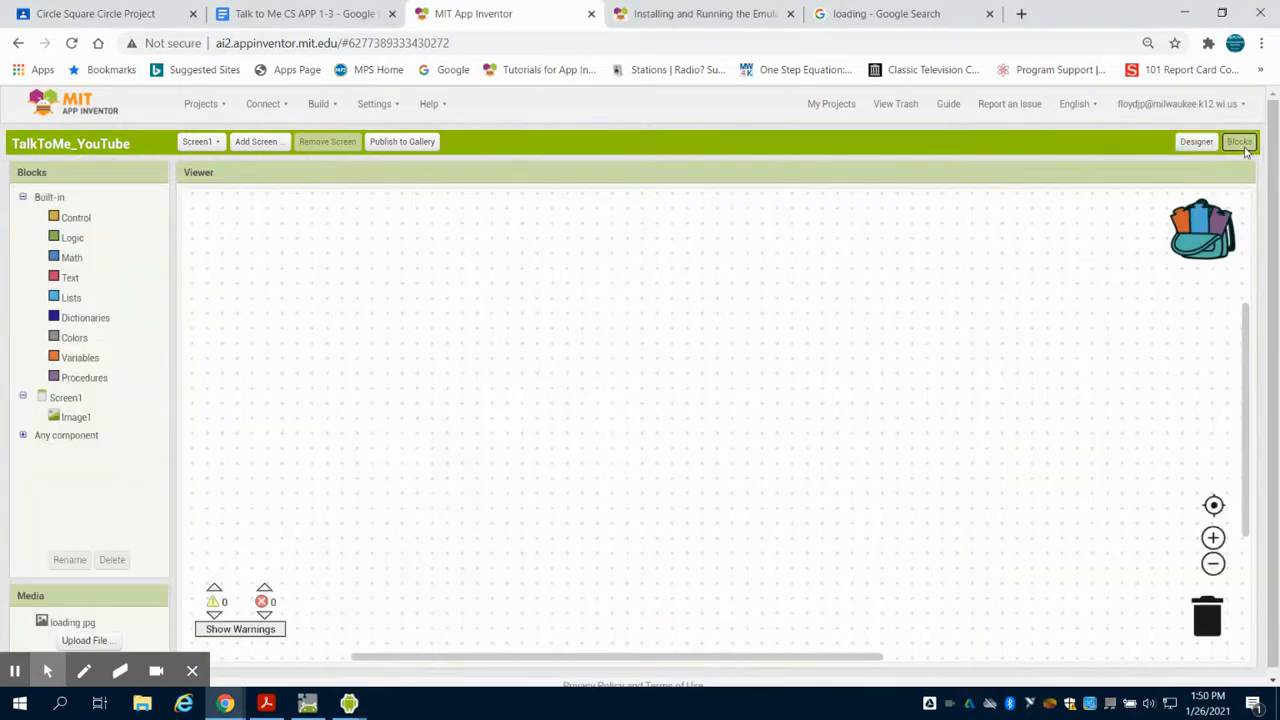
mouse_move(258, 216)
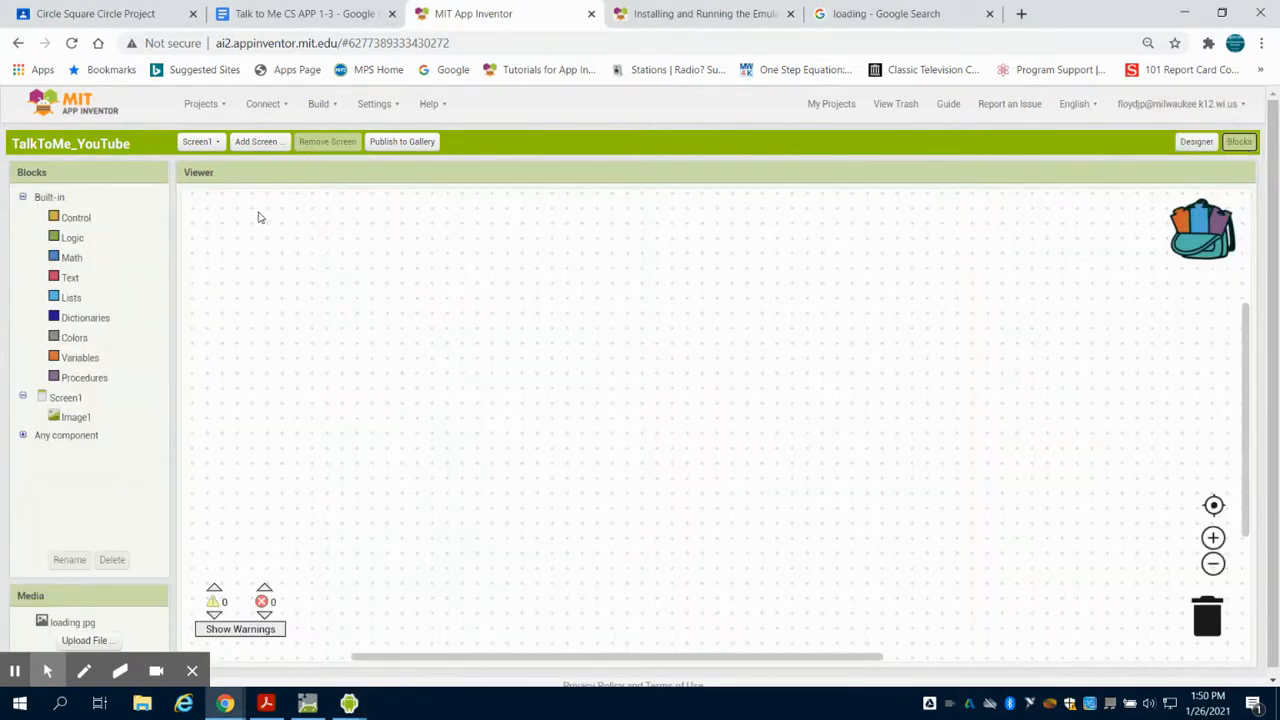
Create Screen2, then switch the blocks editor back to Screen1
click(200, 140)
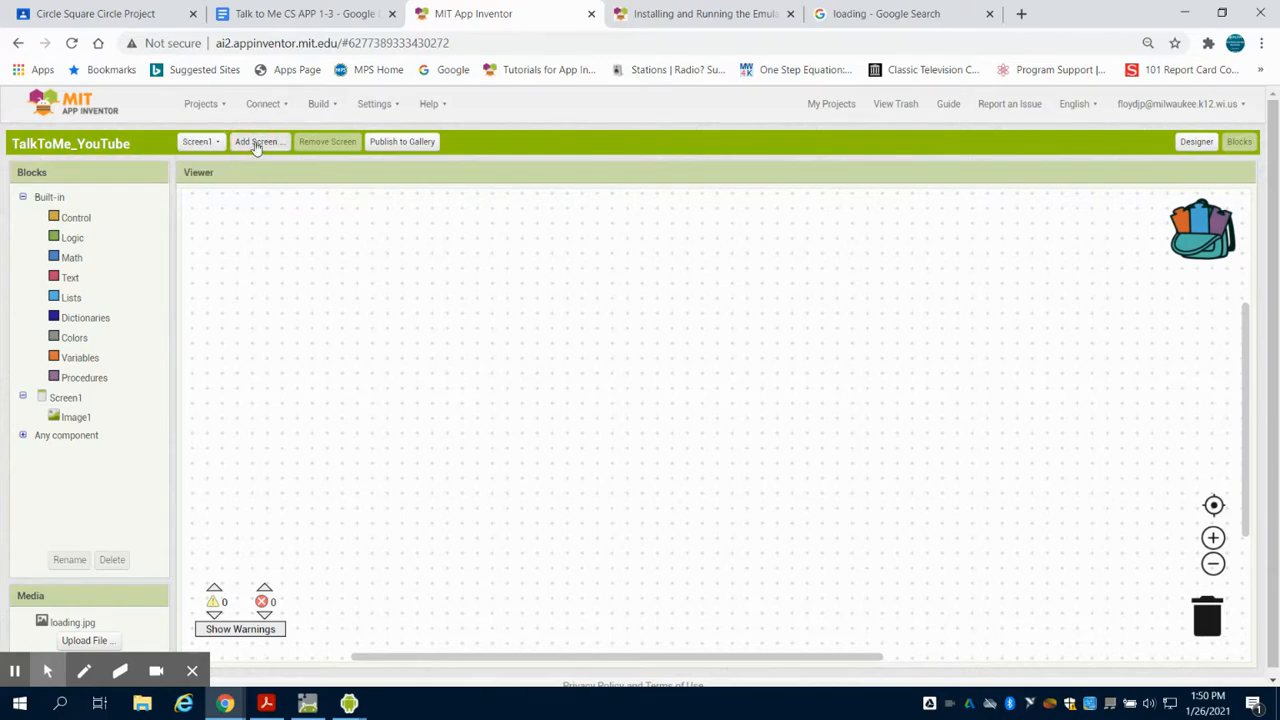
click(258, 140)
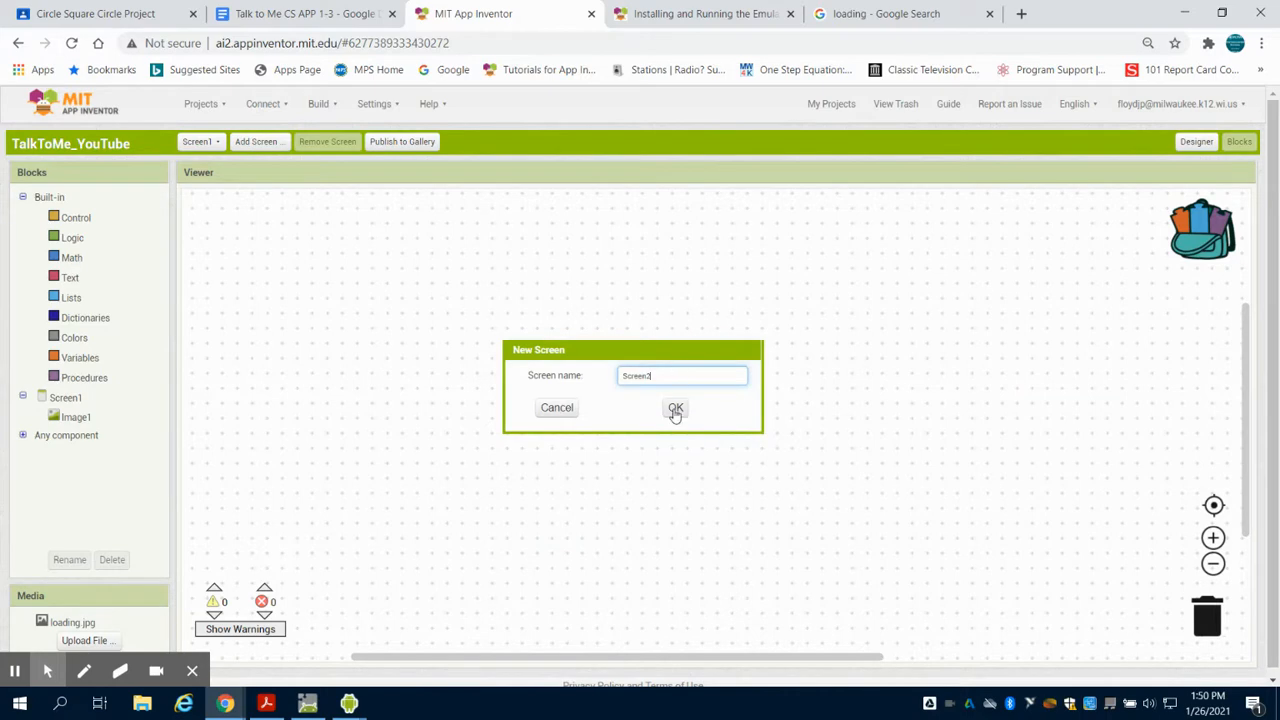
click(676, 408)
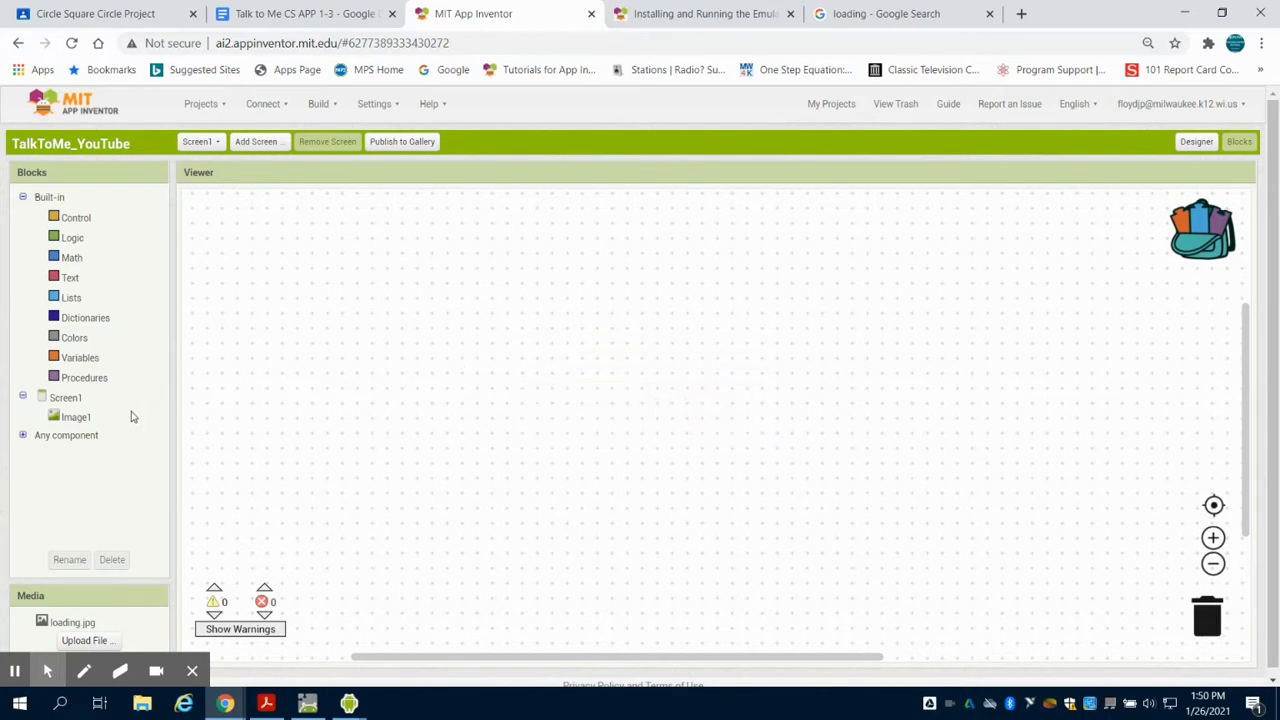
click(64, 396)
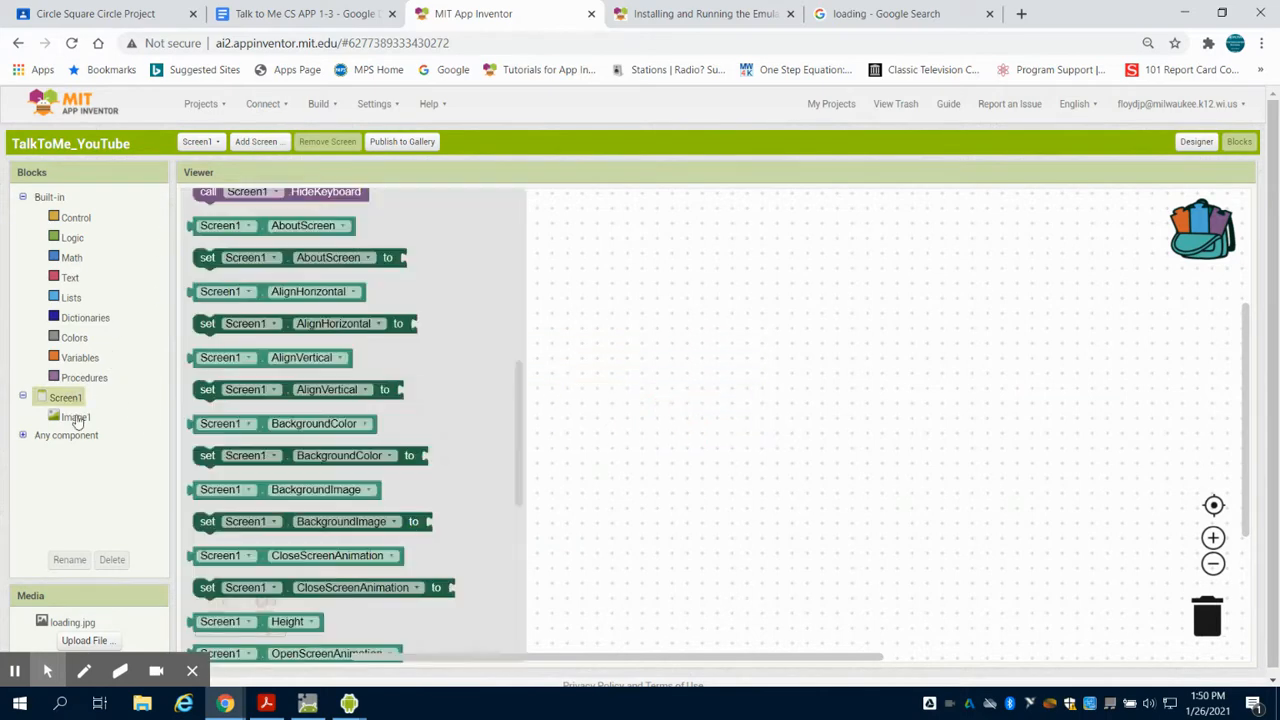
click(1192, 140)
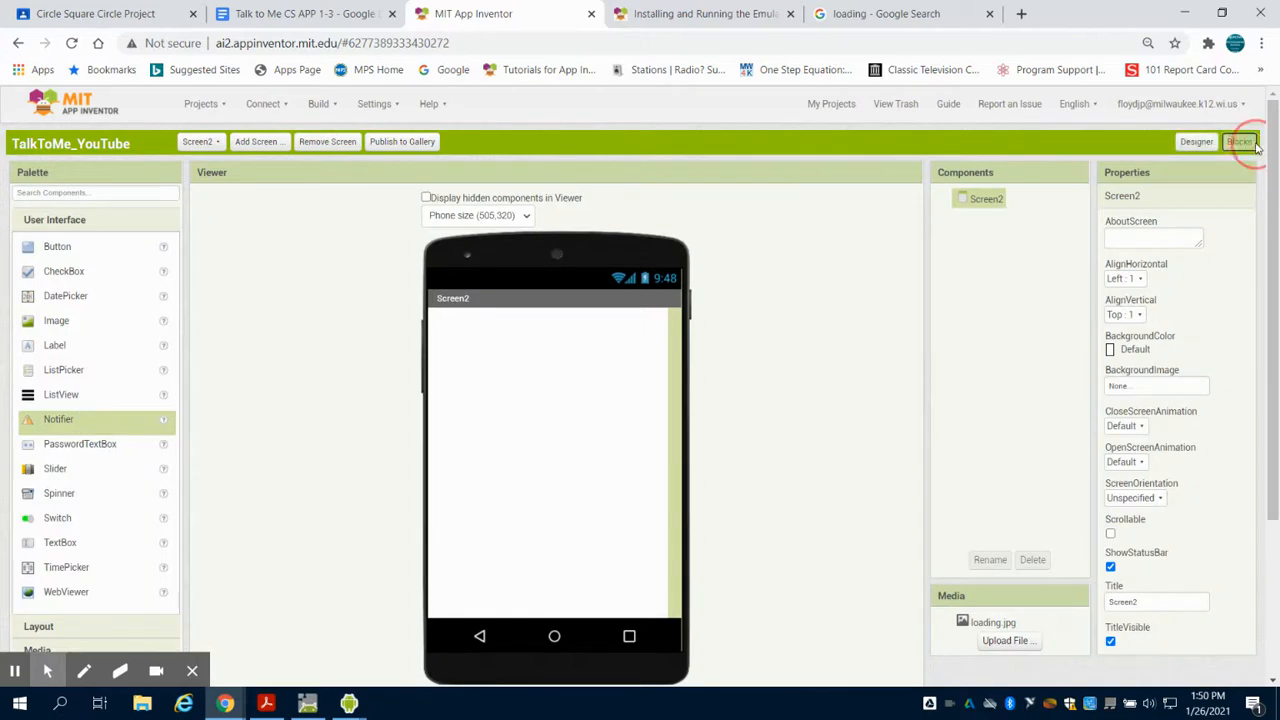
click(1240, 140)
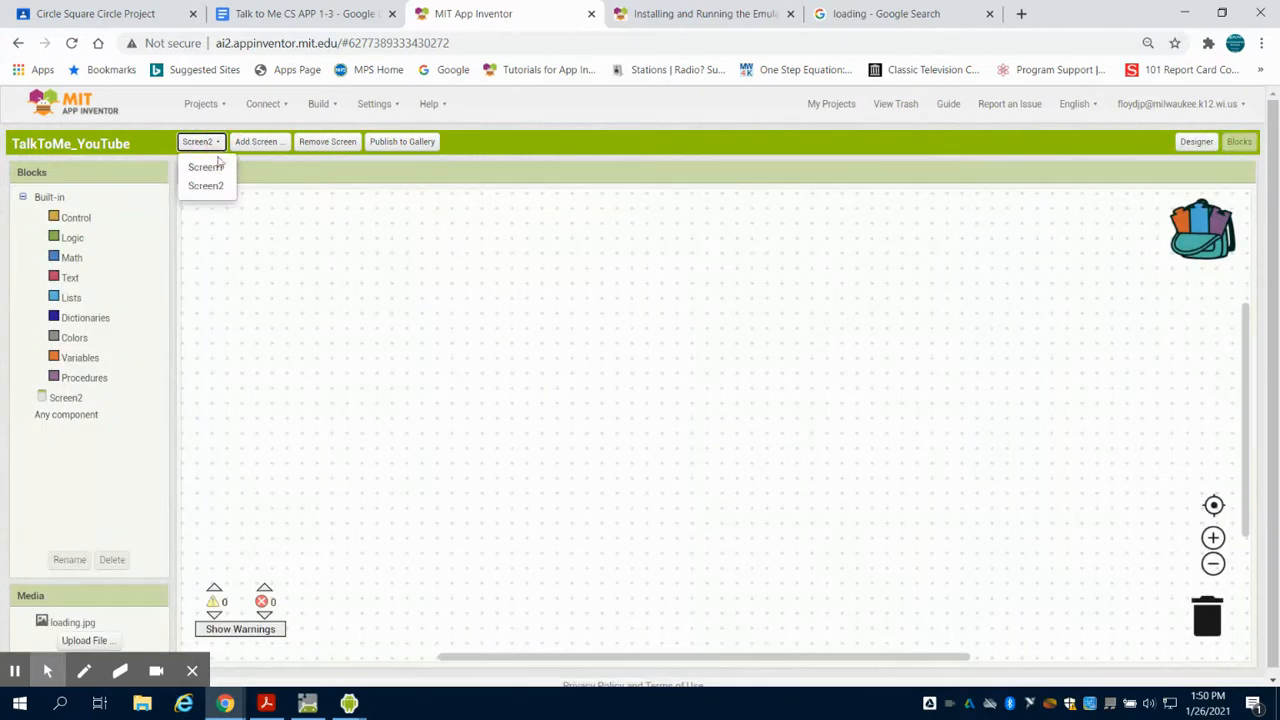
click(202, 166)
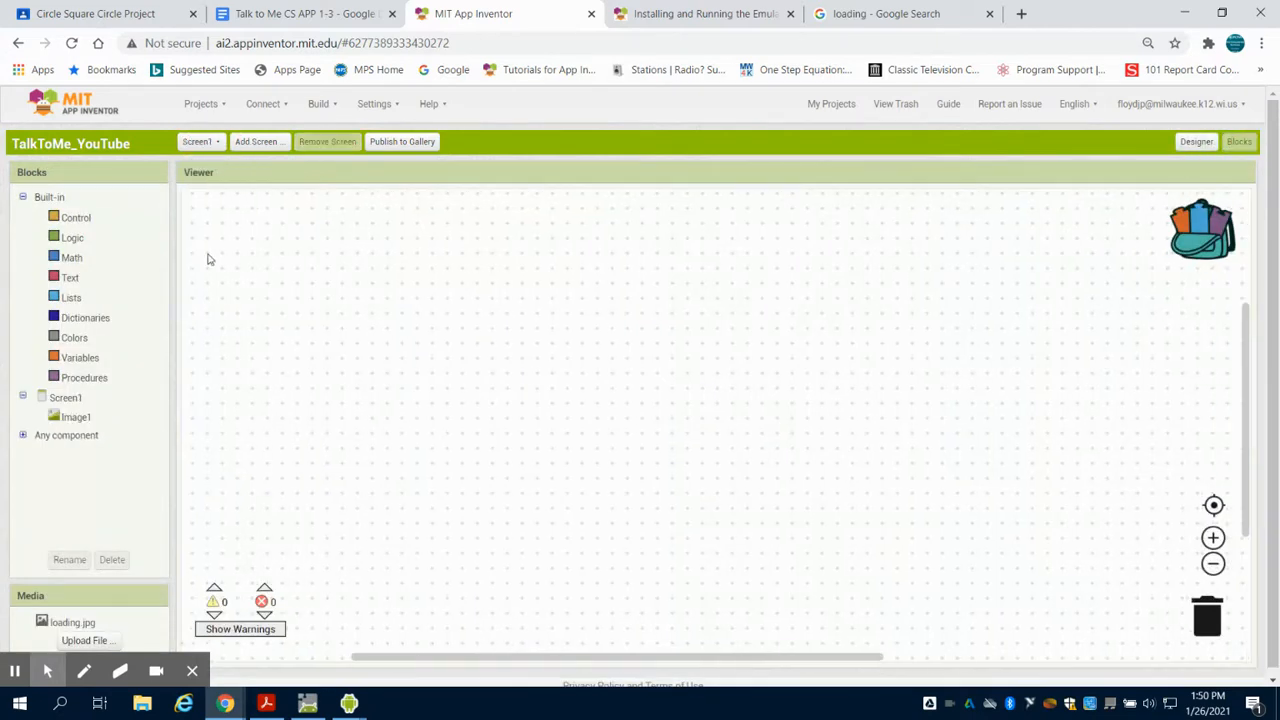
Place an open another screen block inside a when Image1.Click handler
click(72, 416)
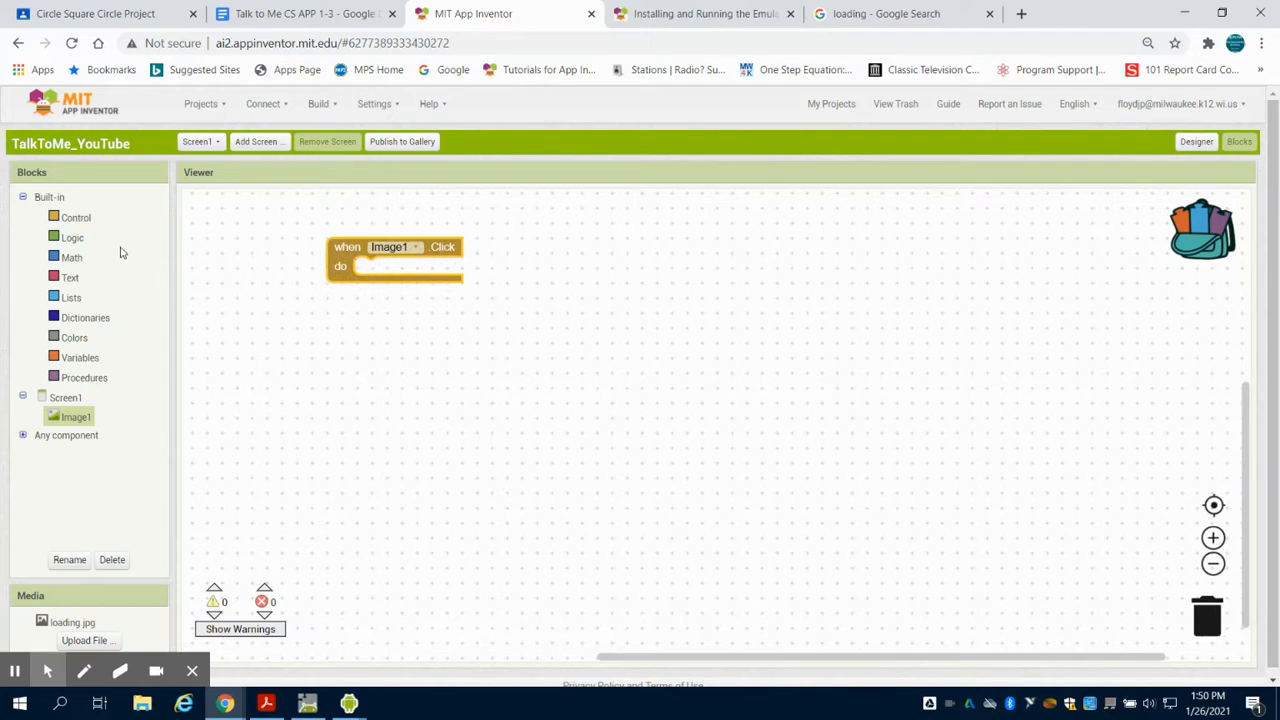
click(64, 396)
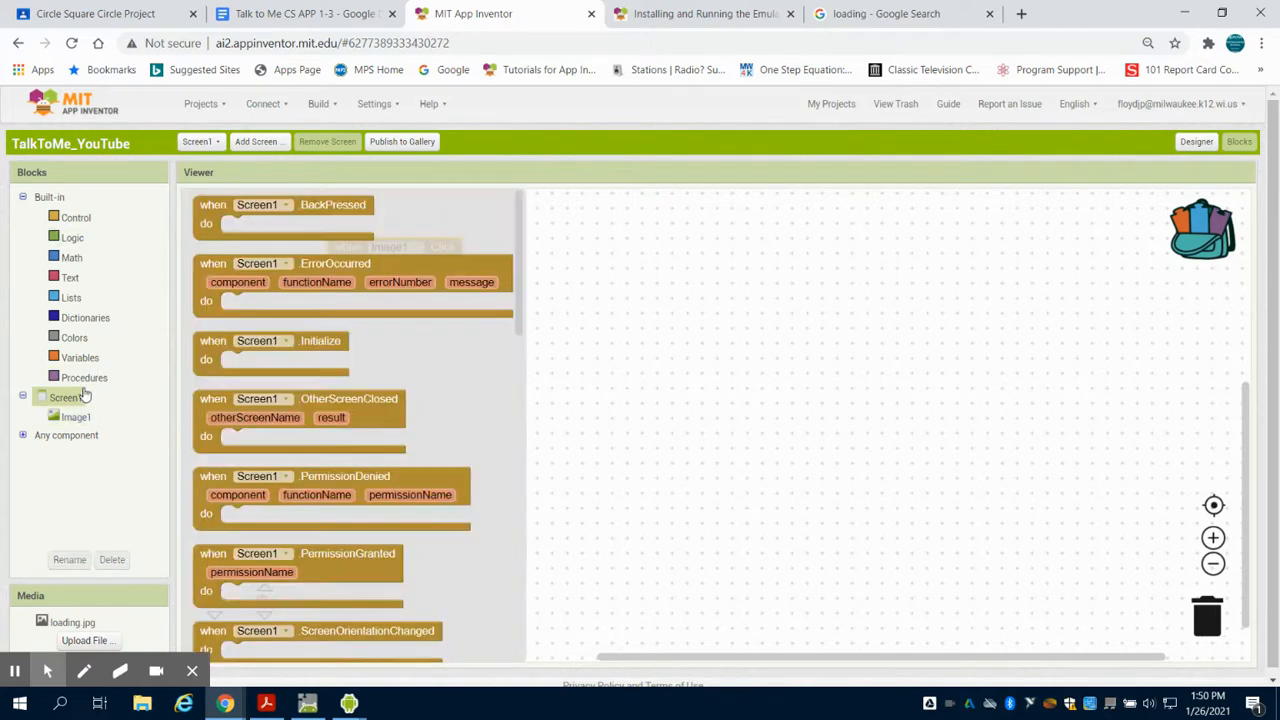
click(64, 396)
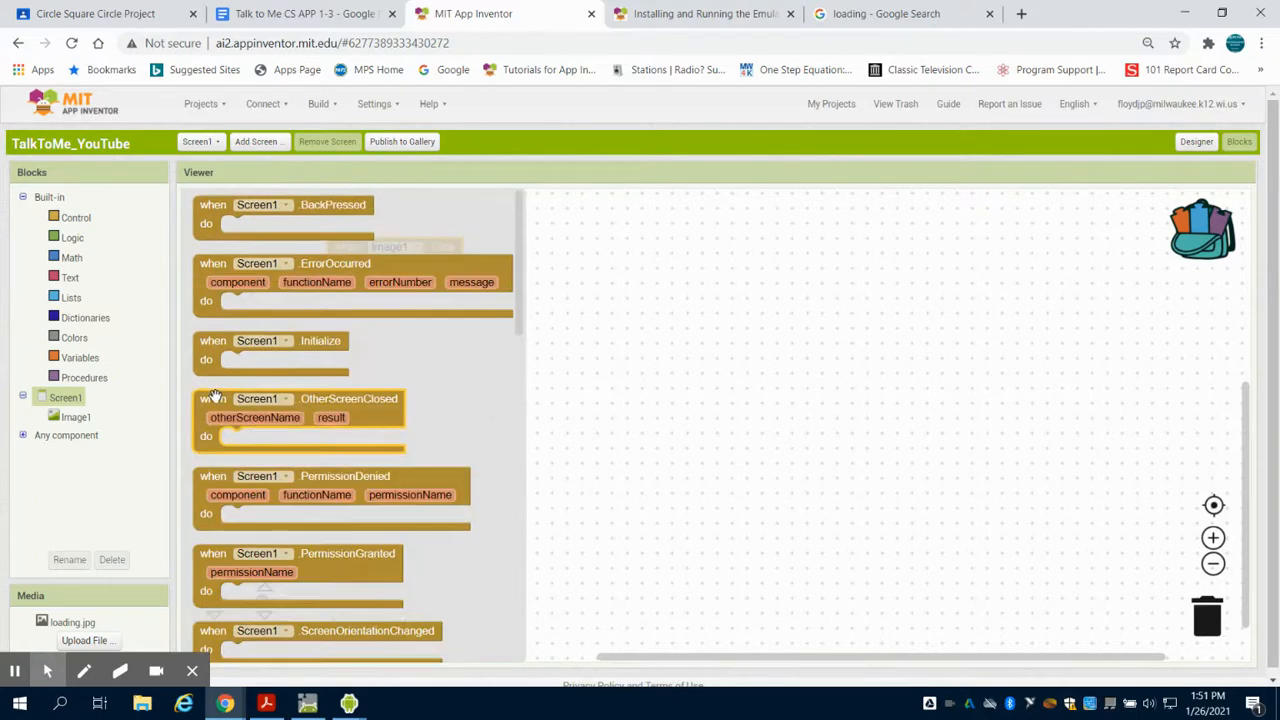
scroll(down, 3)
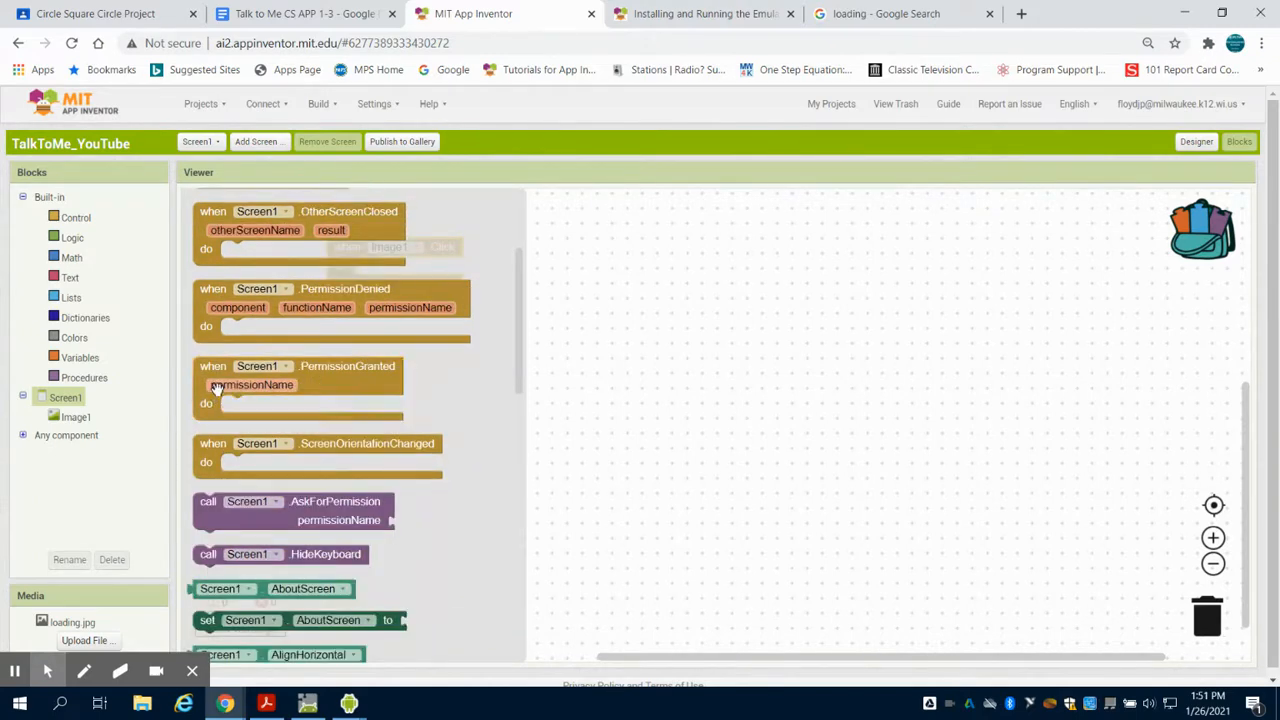
scroll(down, 3)
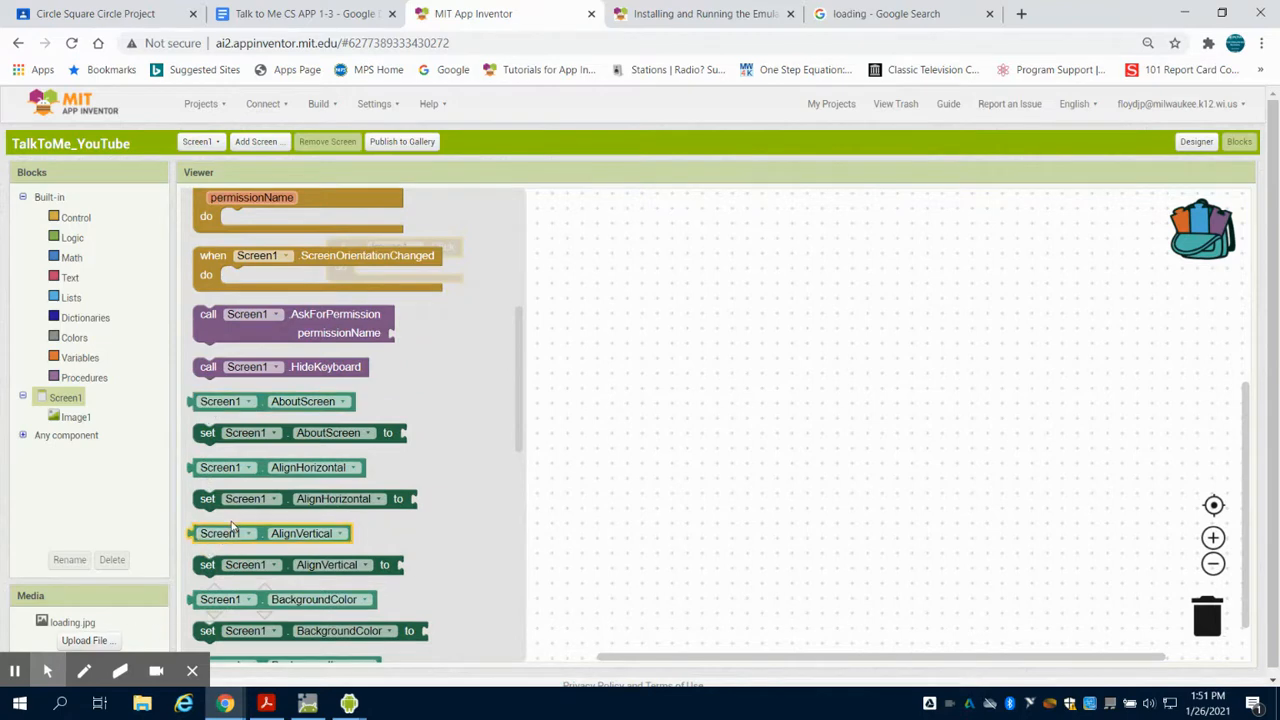
scroll(down, 3)
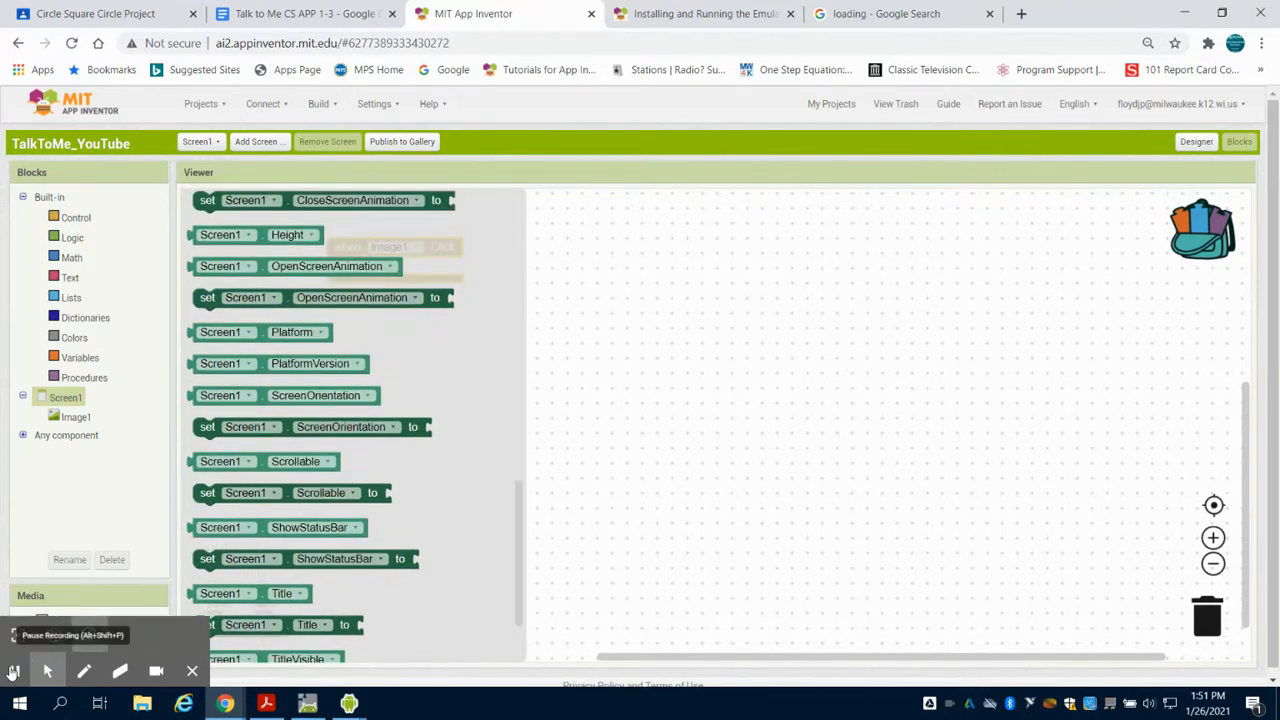
click(76, 210)
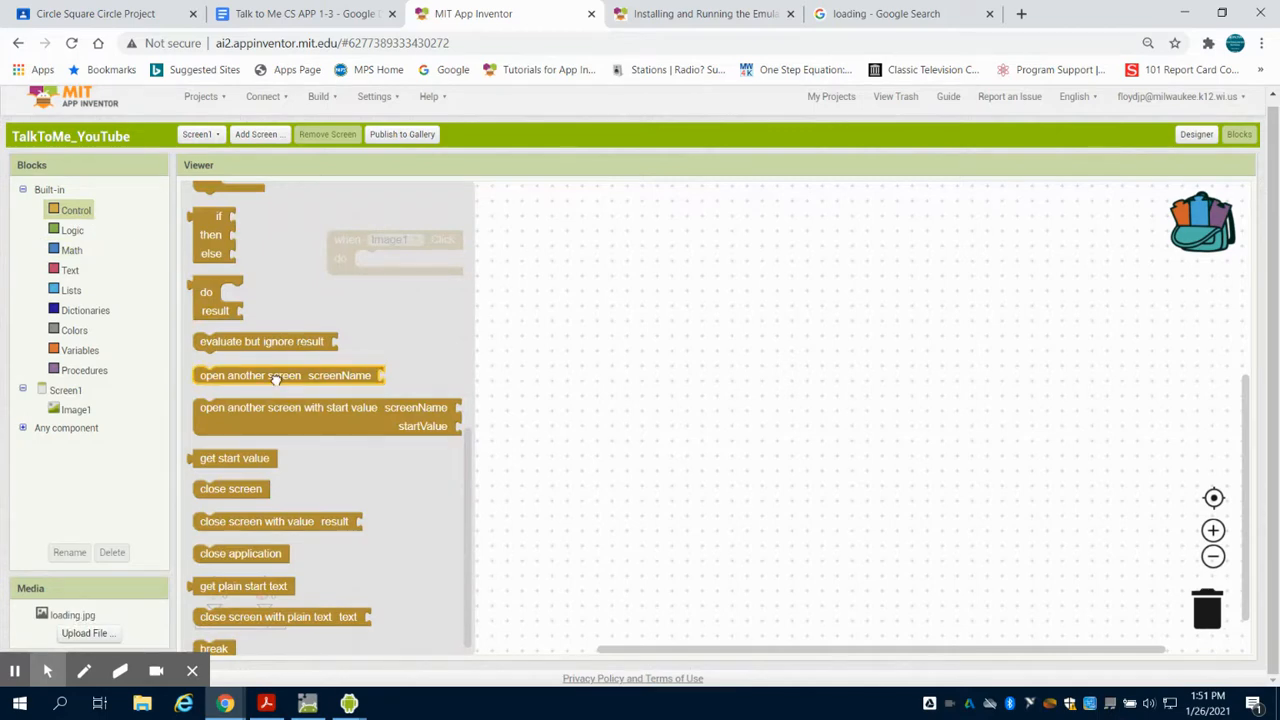
drag(284, 376, 410, 260)
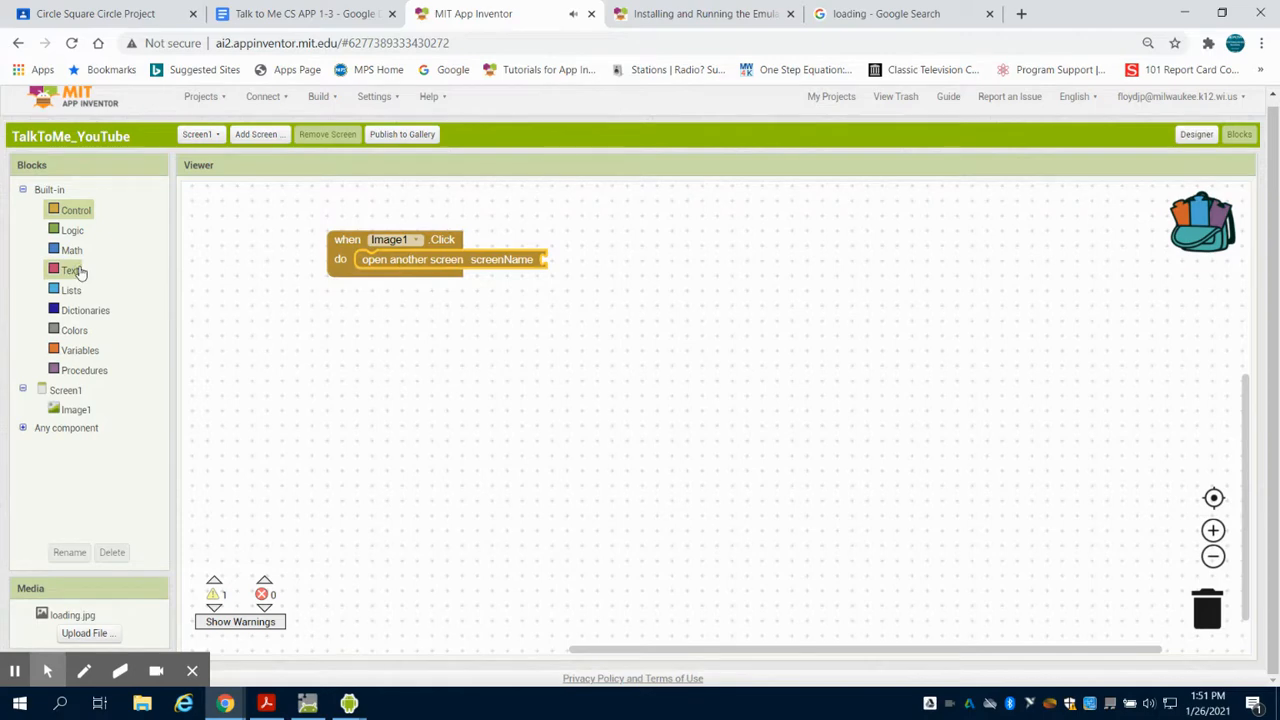
Give the open-screen block a text value 'Screen2' as the screen name
click(68, 270)
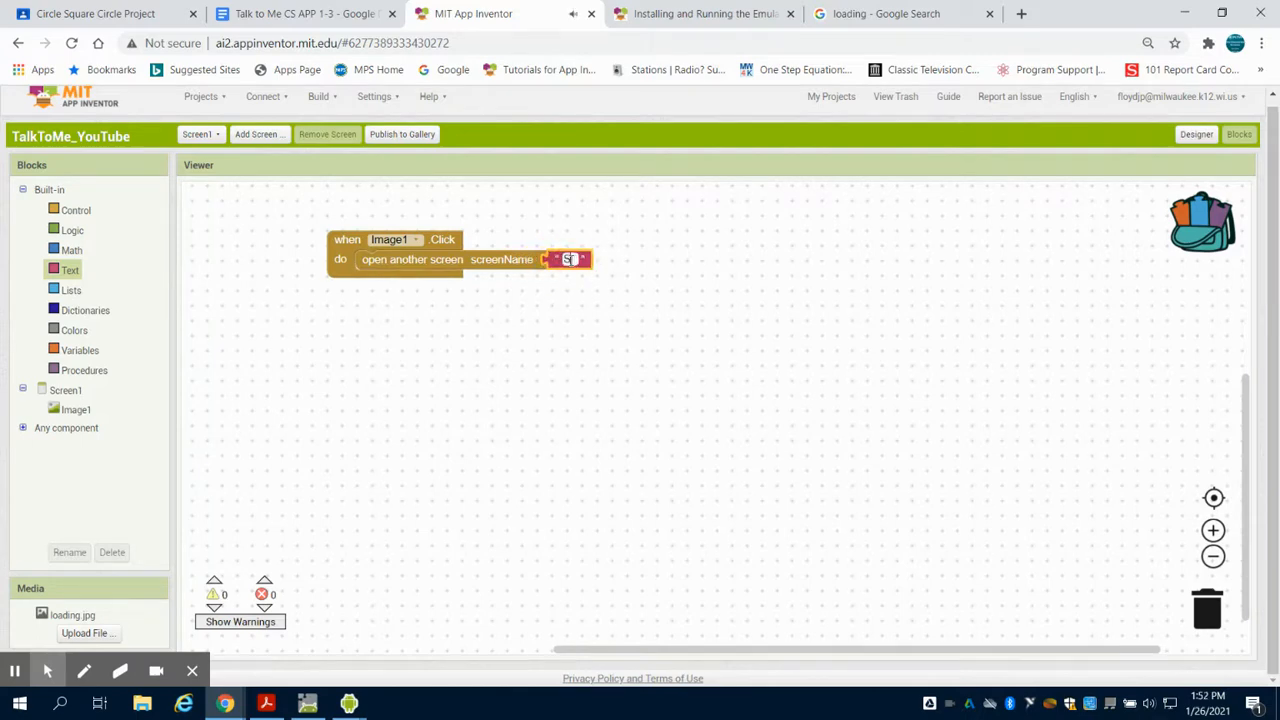
text(Screen2)
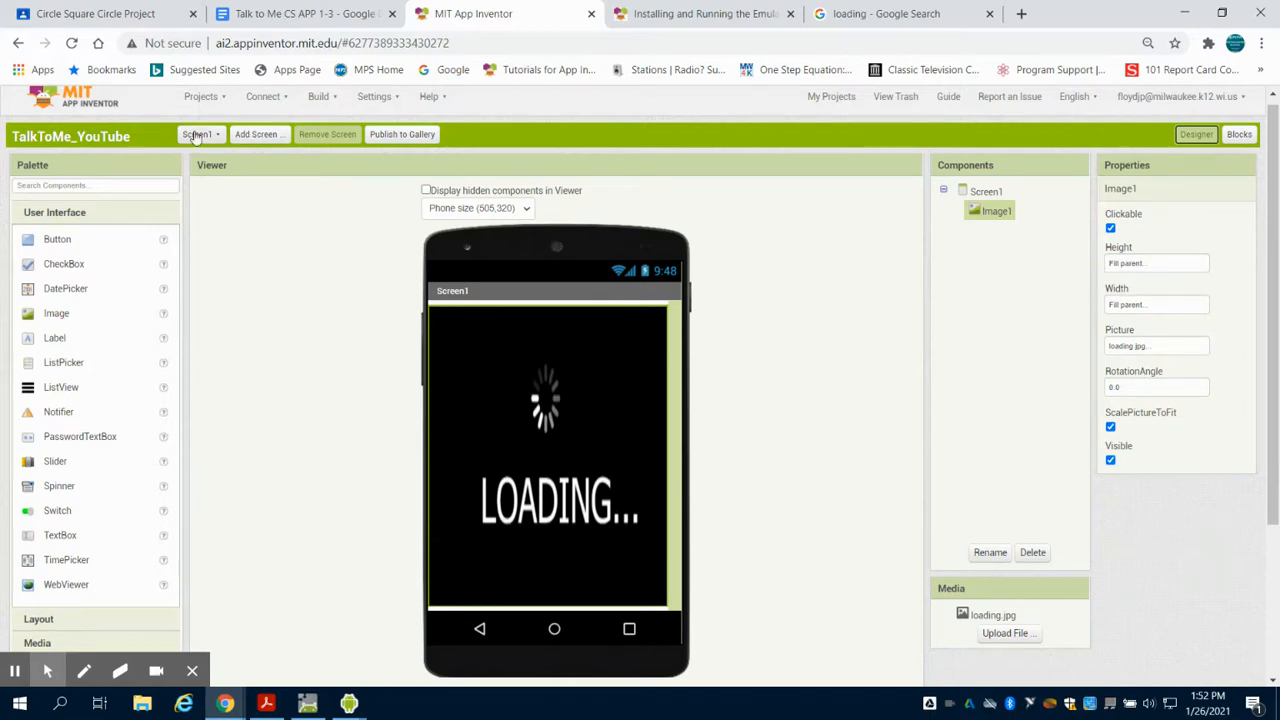
Add Button1, TextBox1, TextToSpeech1 and AccelerometerSensor1 to Screen2 and label Button1 'Press ME'
click(200, 134)
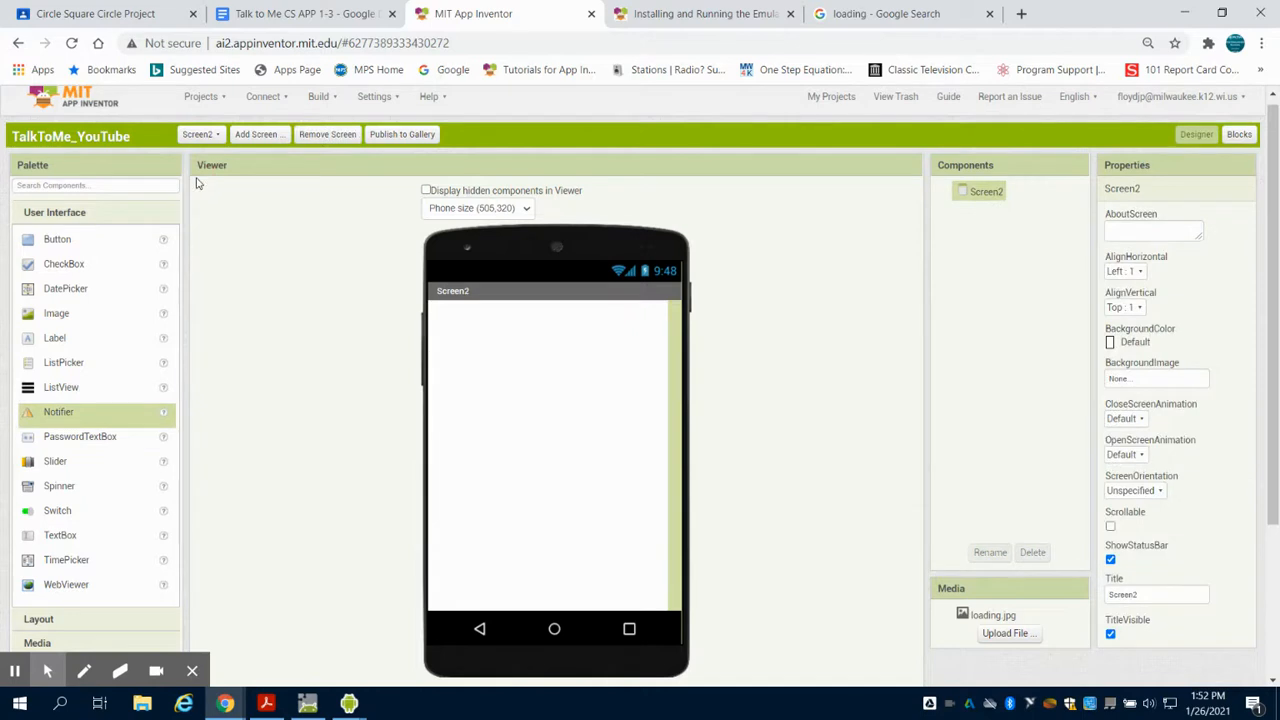
mouse_move(112, 242)
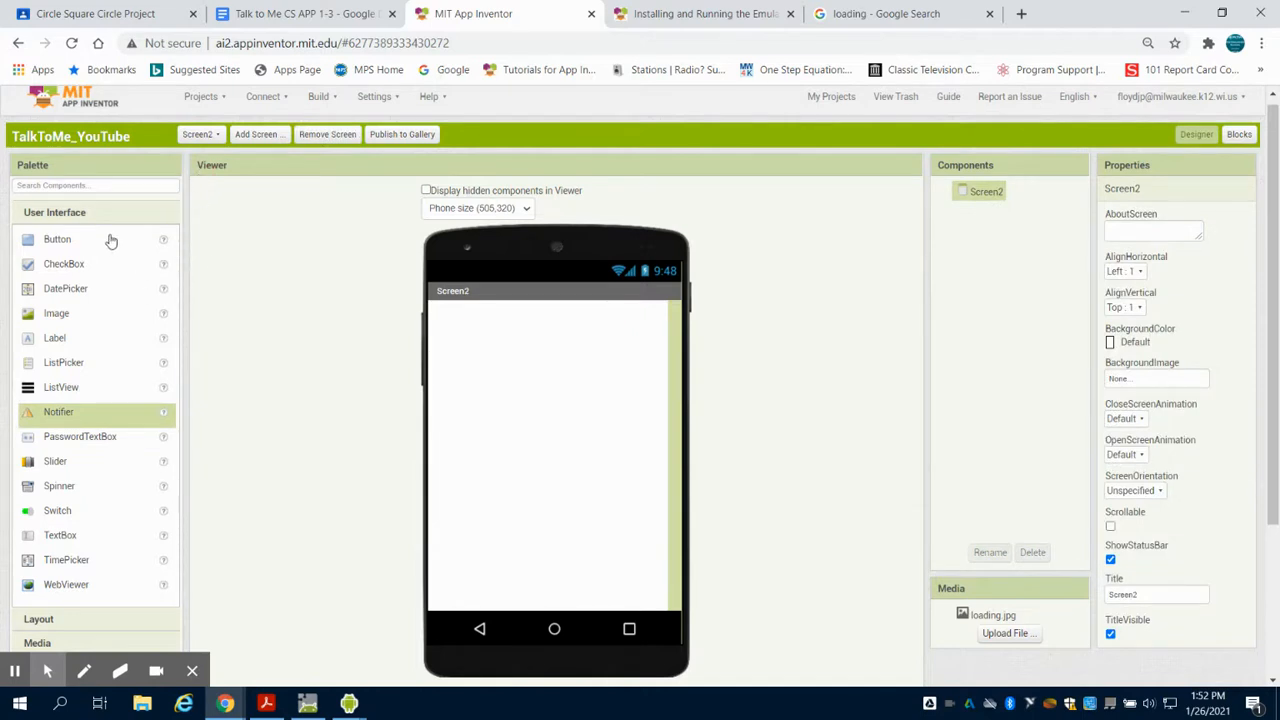
mouse_move(64, 244)
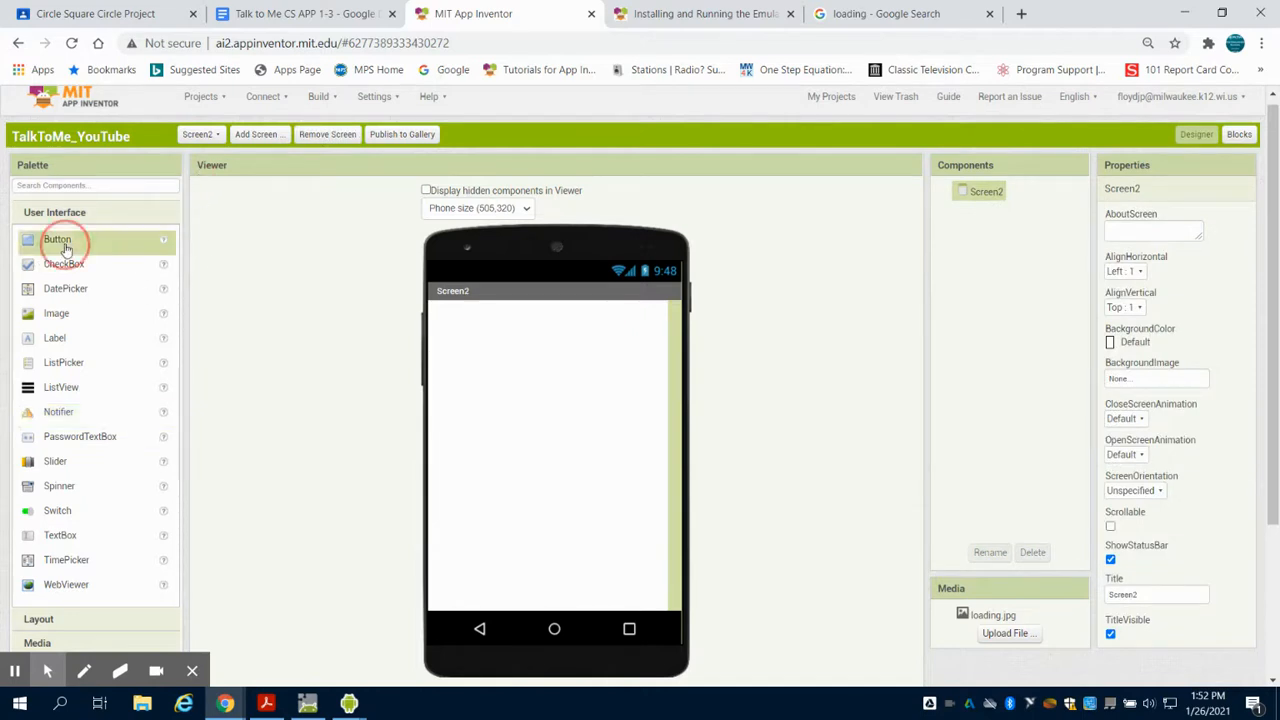
drag(56, 240, 468, 316)
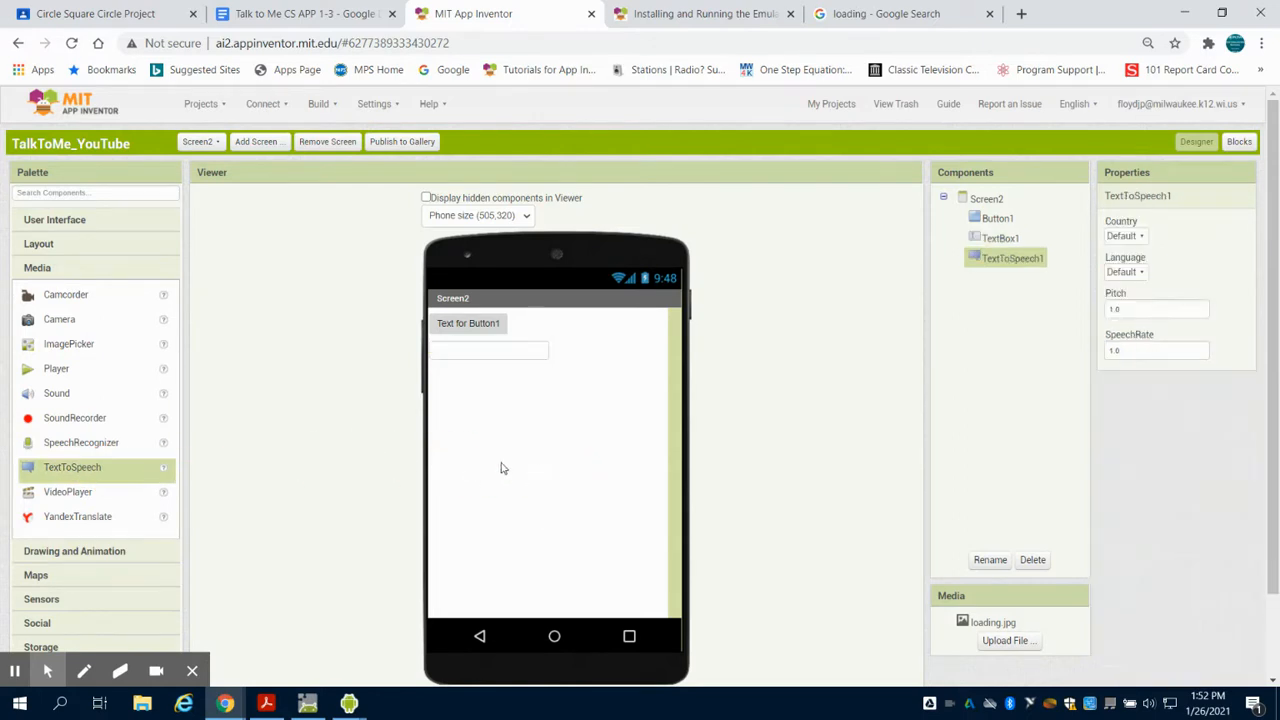
mouse_move(80, 392)
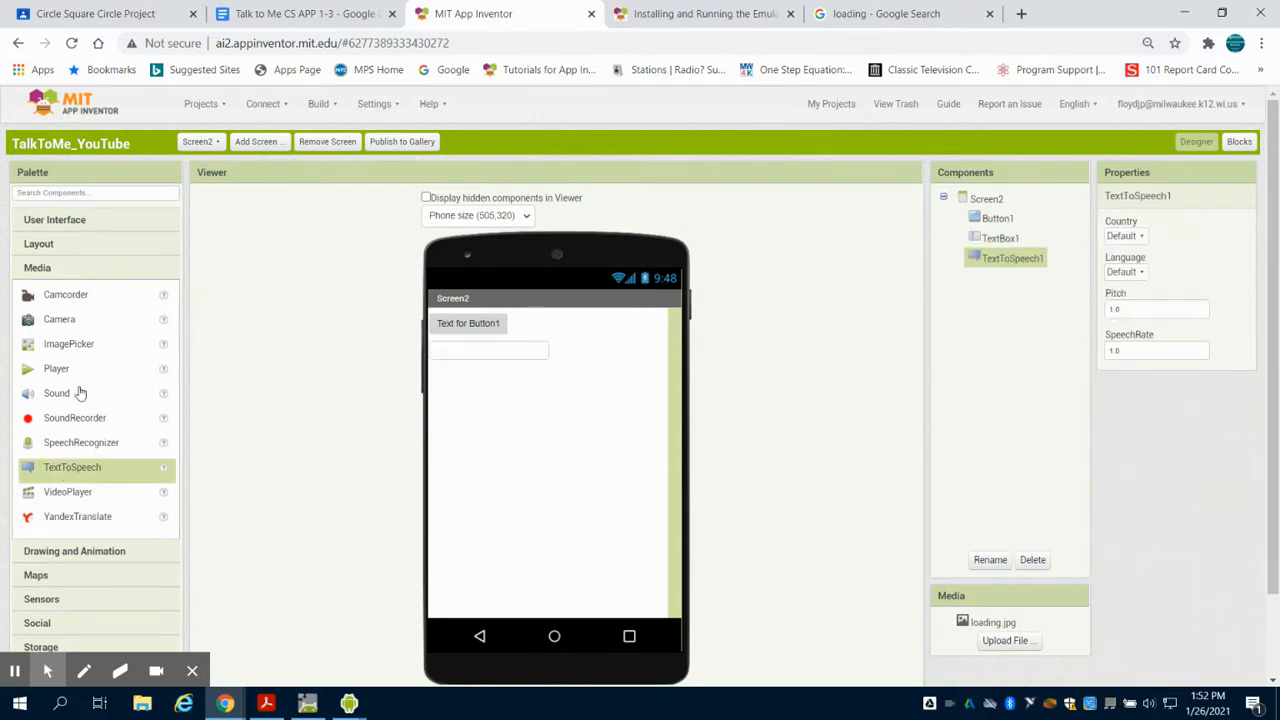
click(42, 340)
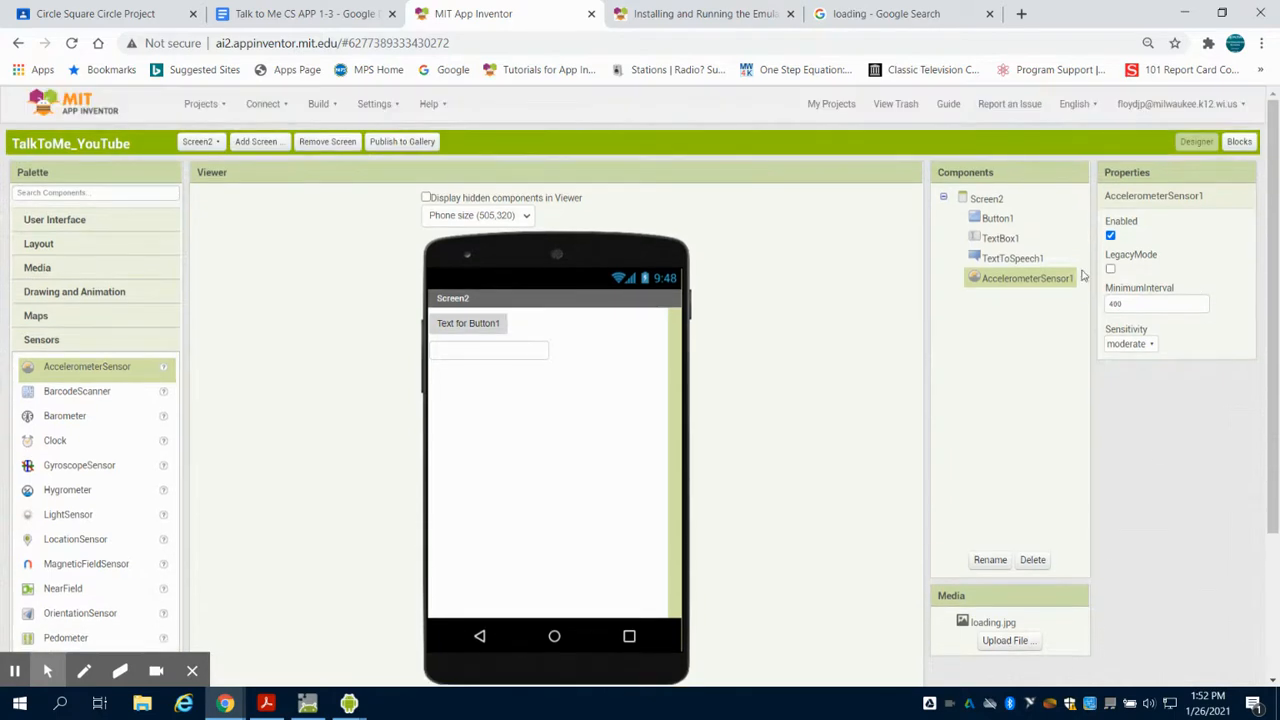
click(994, 216)
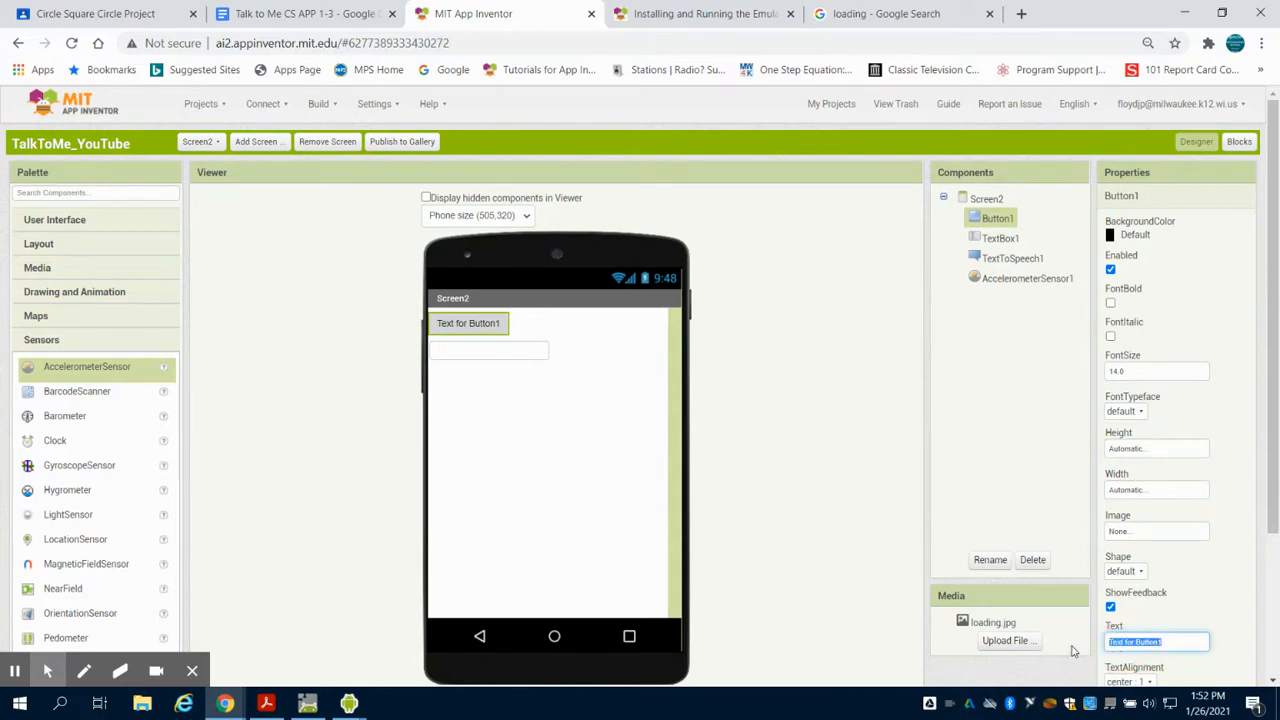
text(Press ME)
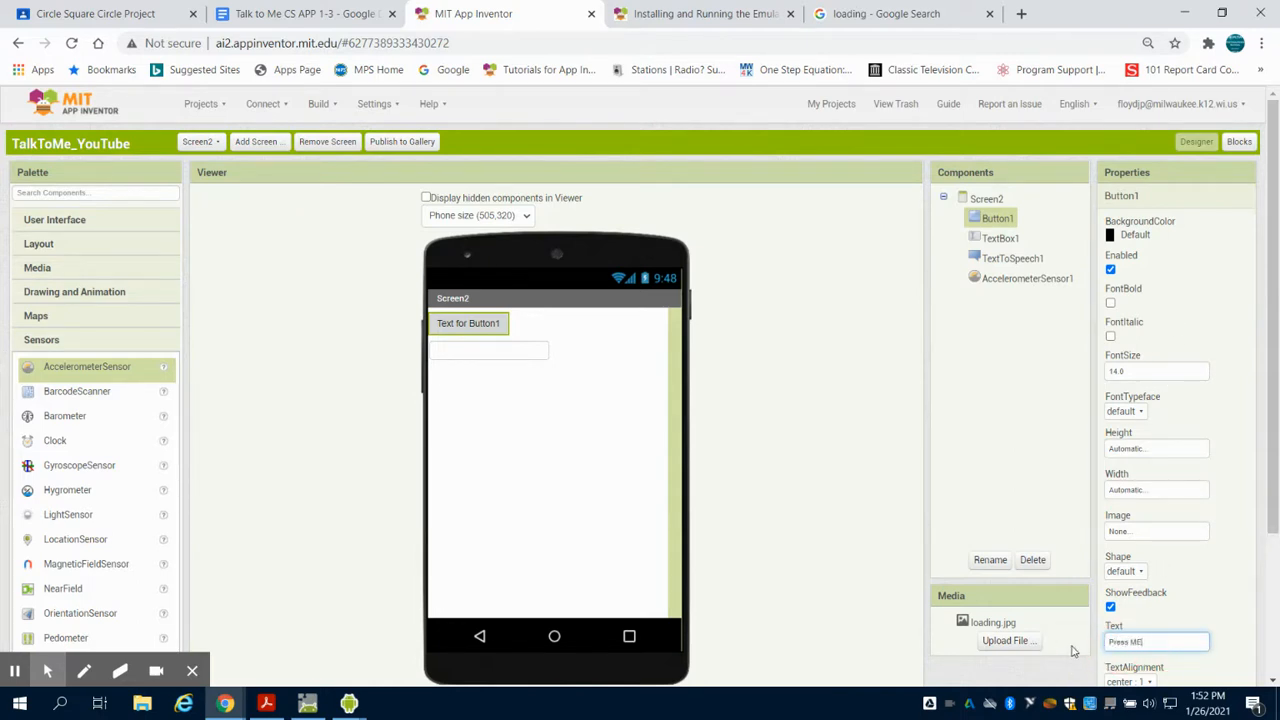
mouse_move(1132, 584)
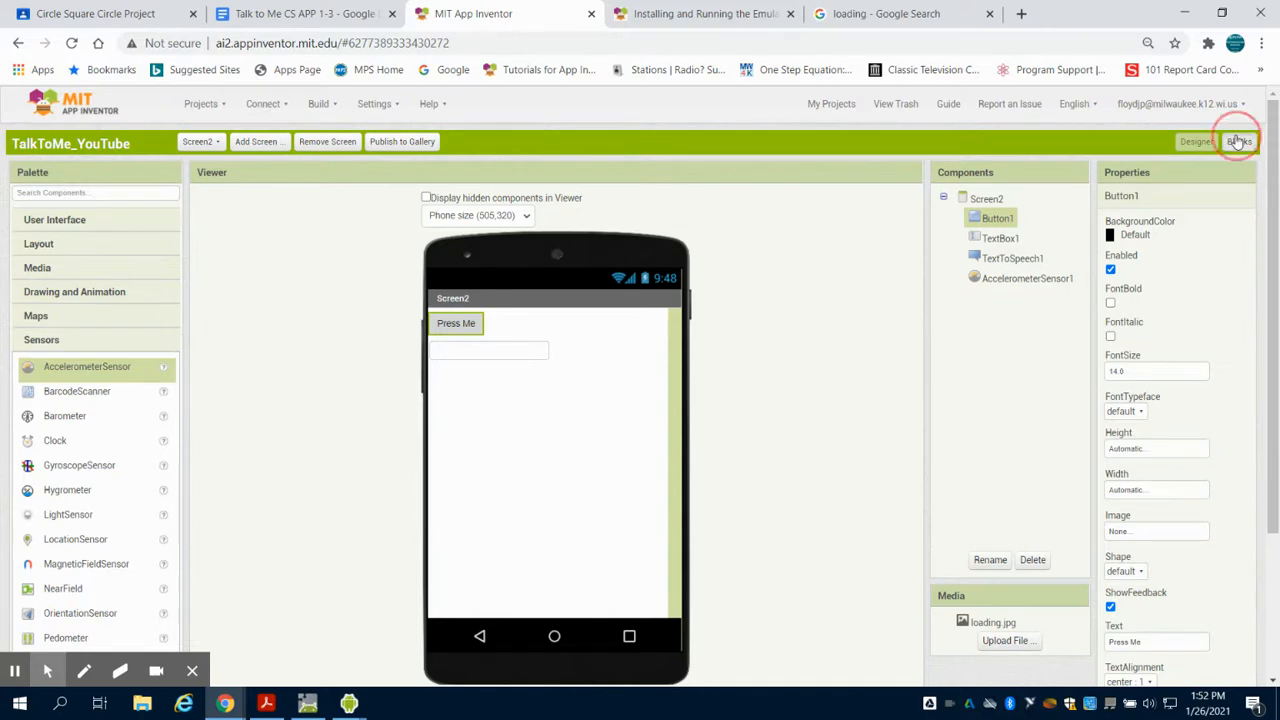
Build a Button1.Click handler calling TextToSpeech1.Speak with TextBox1.Text as the message
click(1240, 140)
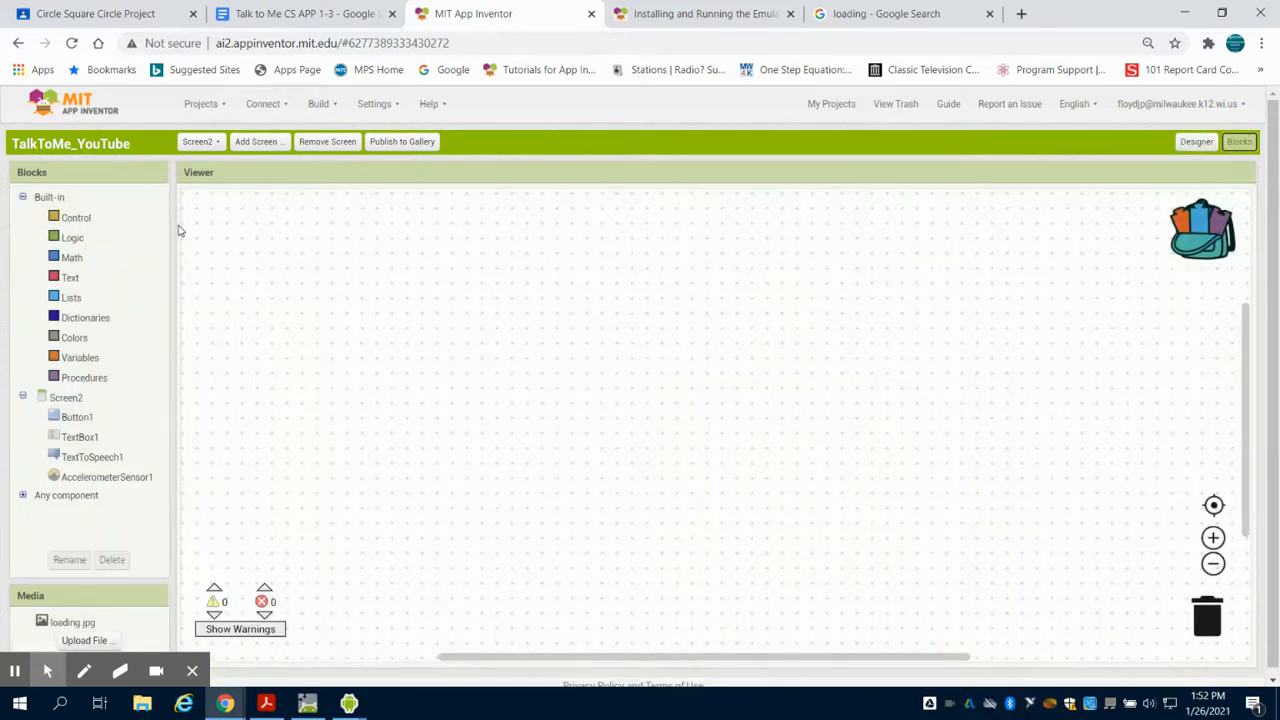
click(80, 436)
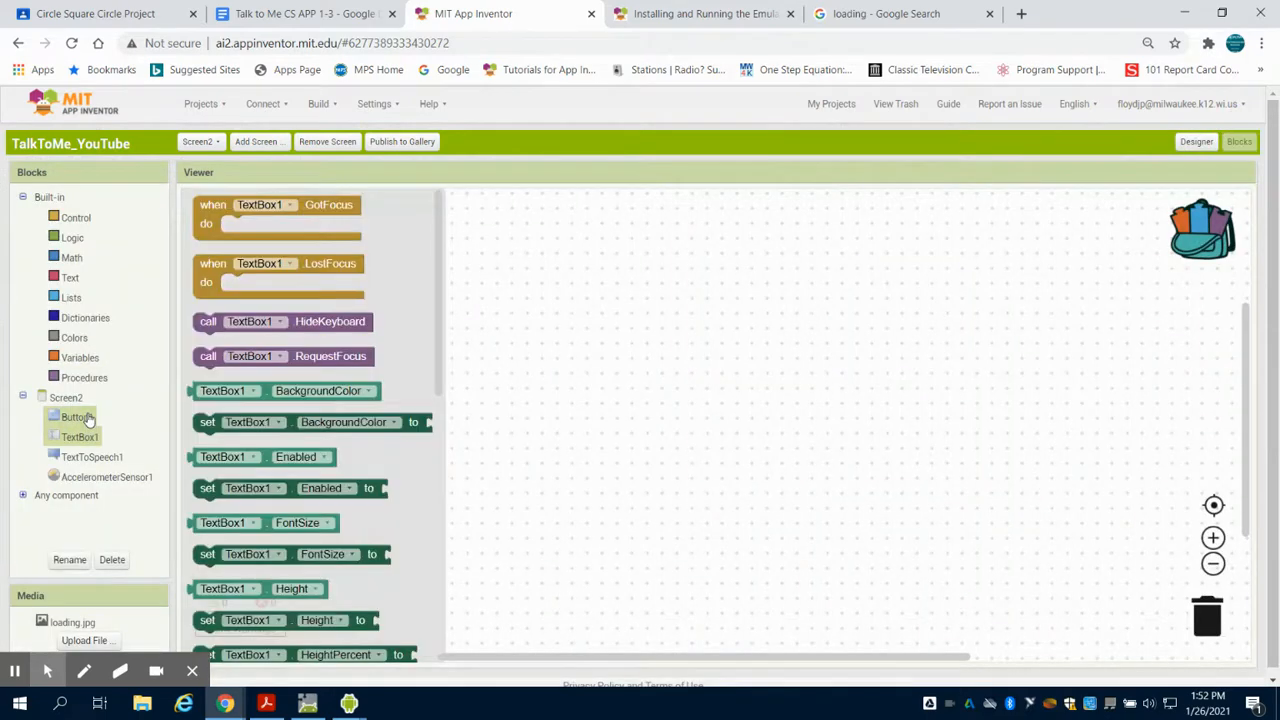
click(70, 416)
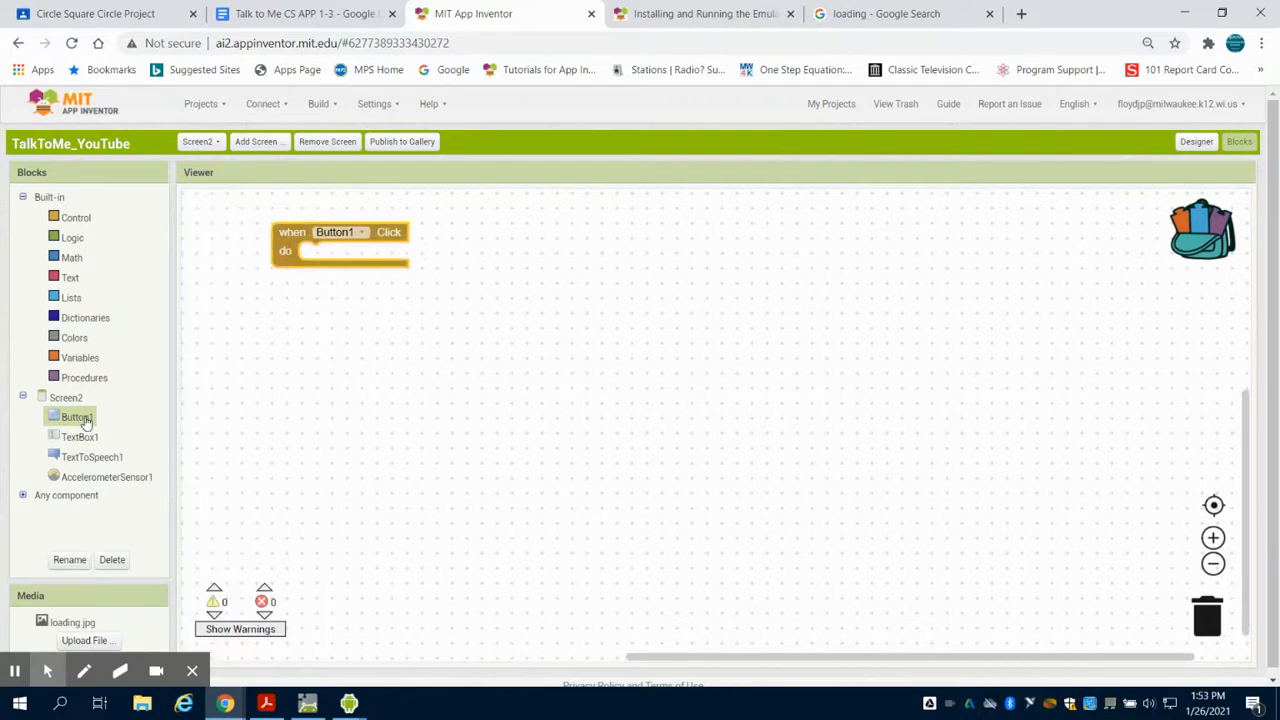
click(76, 436)
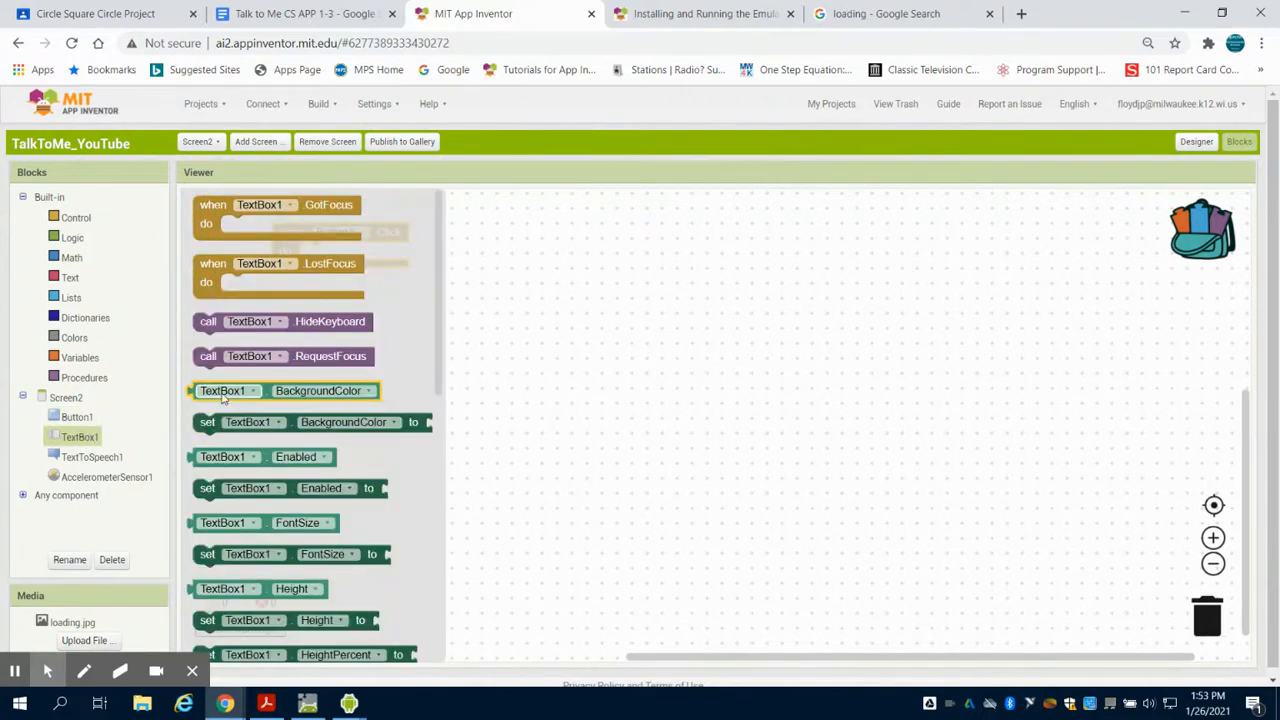
mouse_move(110, 432)
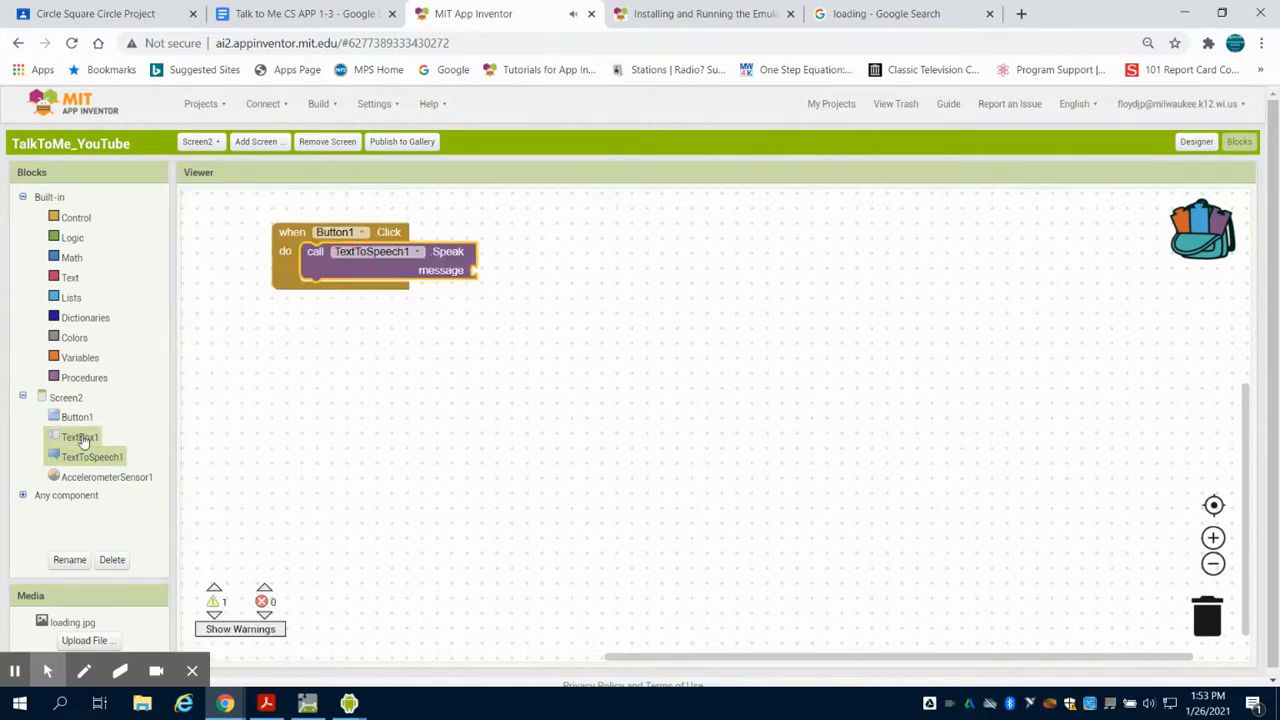
click(64, 436)
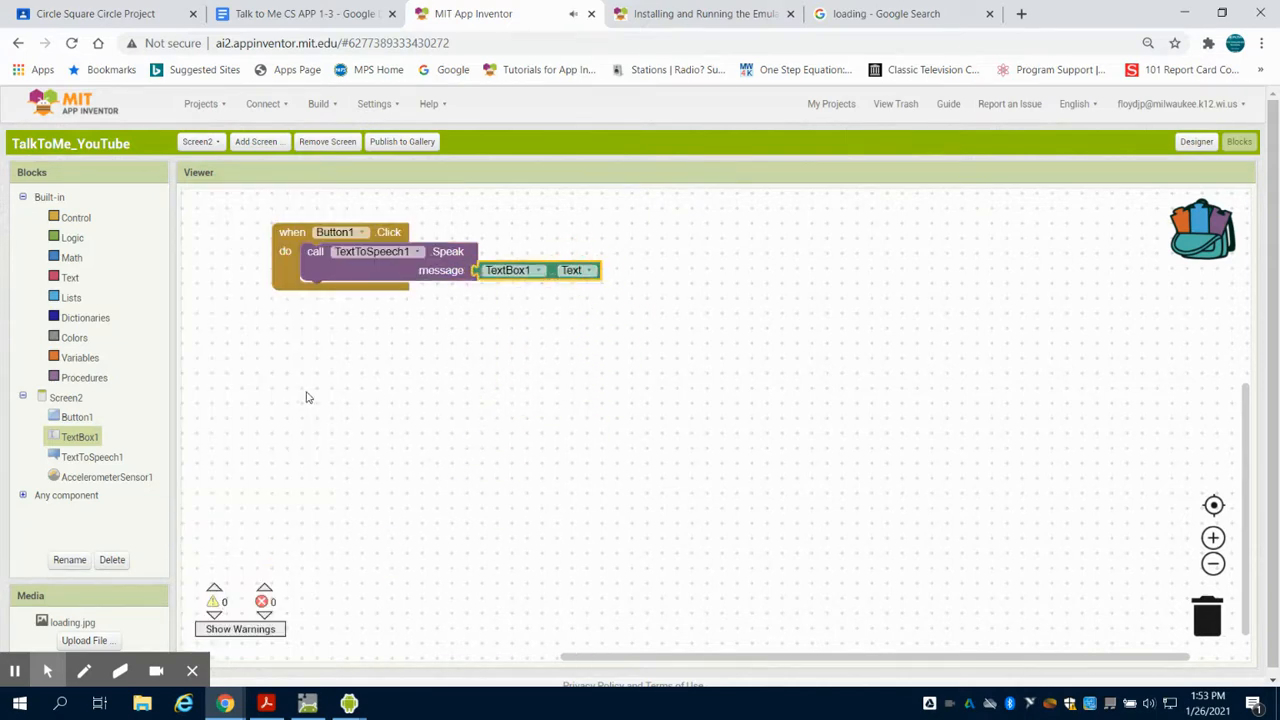
mouse_move(204, 464)
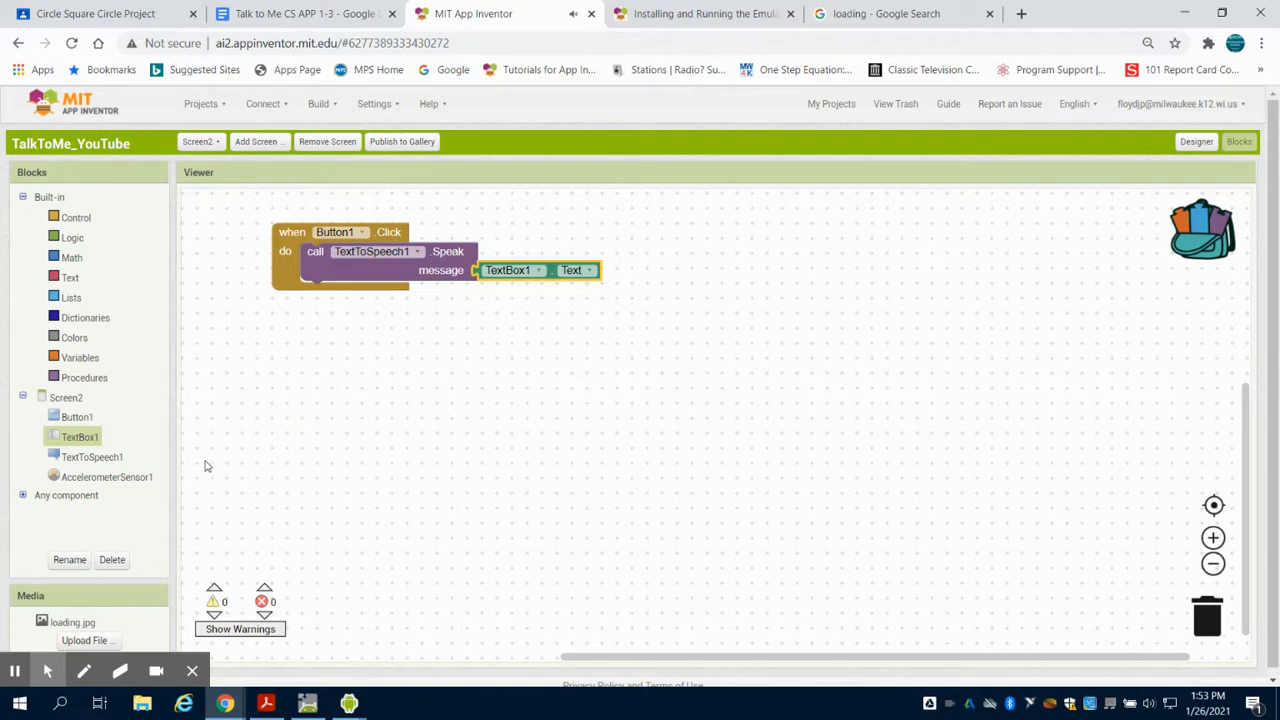
Build an AccelerometerSensor1.Shaking handler making TextToSpeech1 speak 'Stop Shaking Me!'
click(104, 476)
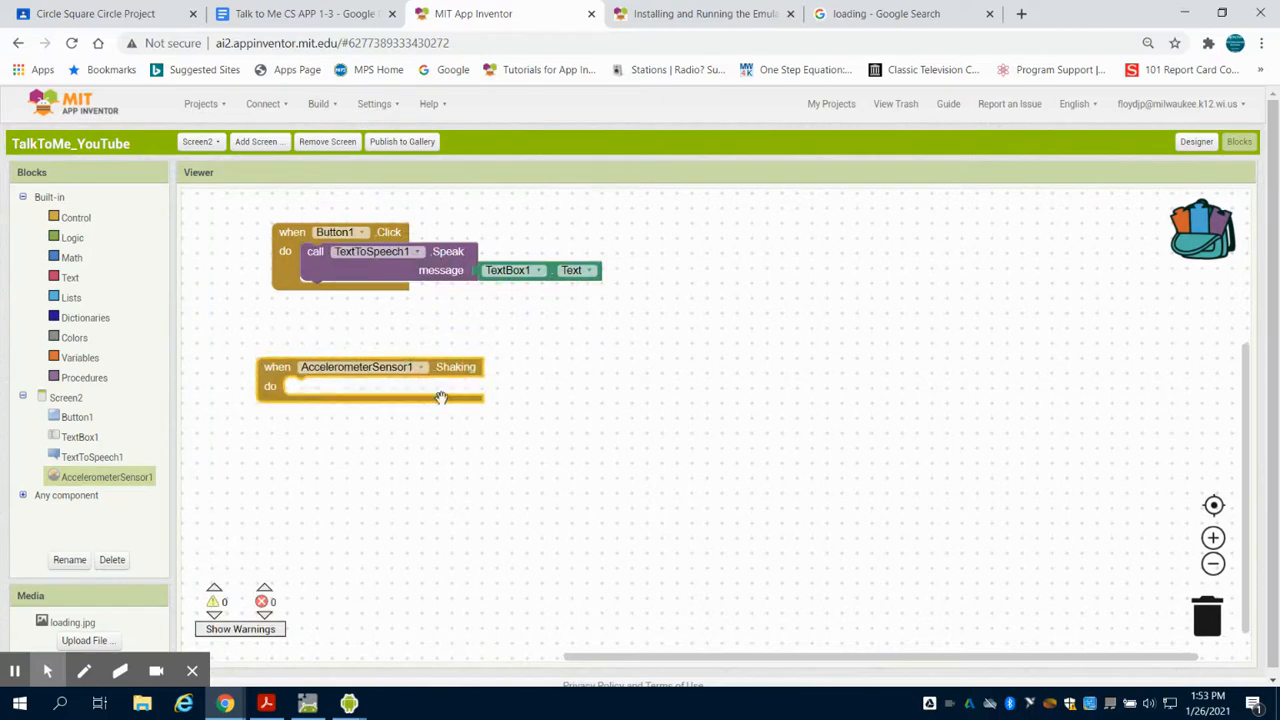
mouse_move(334, 258)
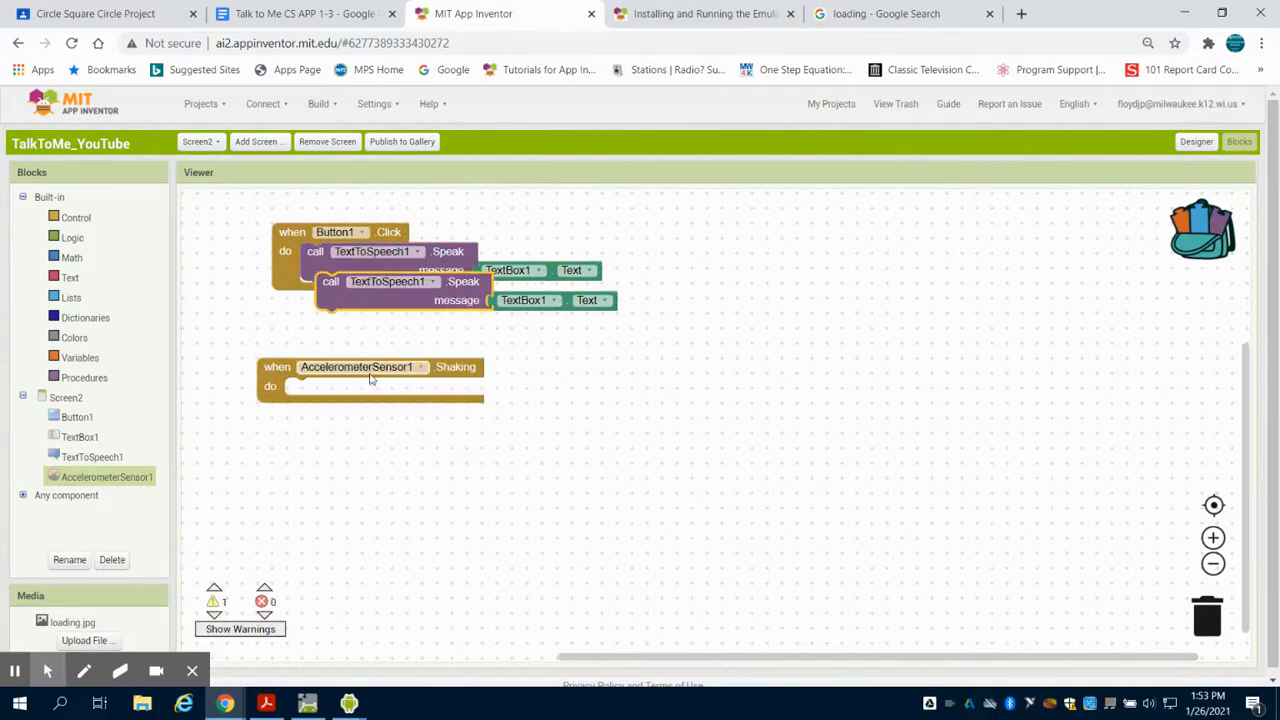
drag(388, 280, 356, 384)
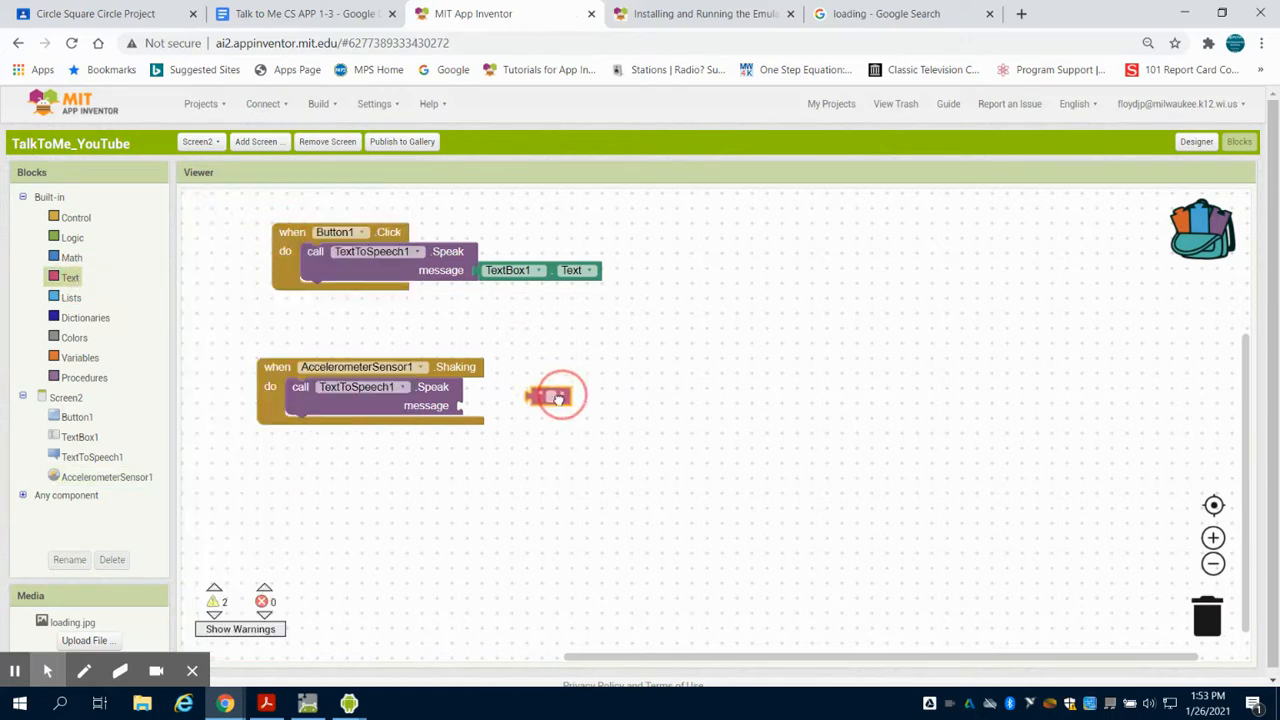
drag(556, 396, 480, 404)
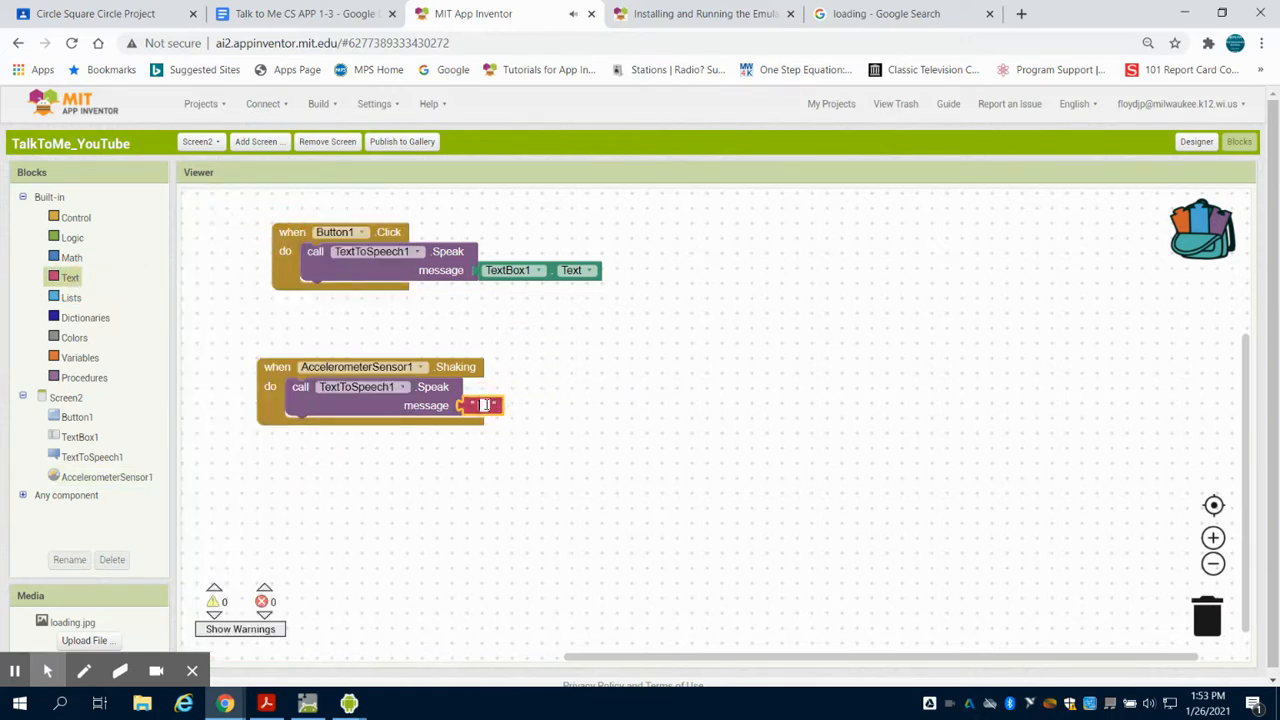
text(Stop)
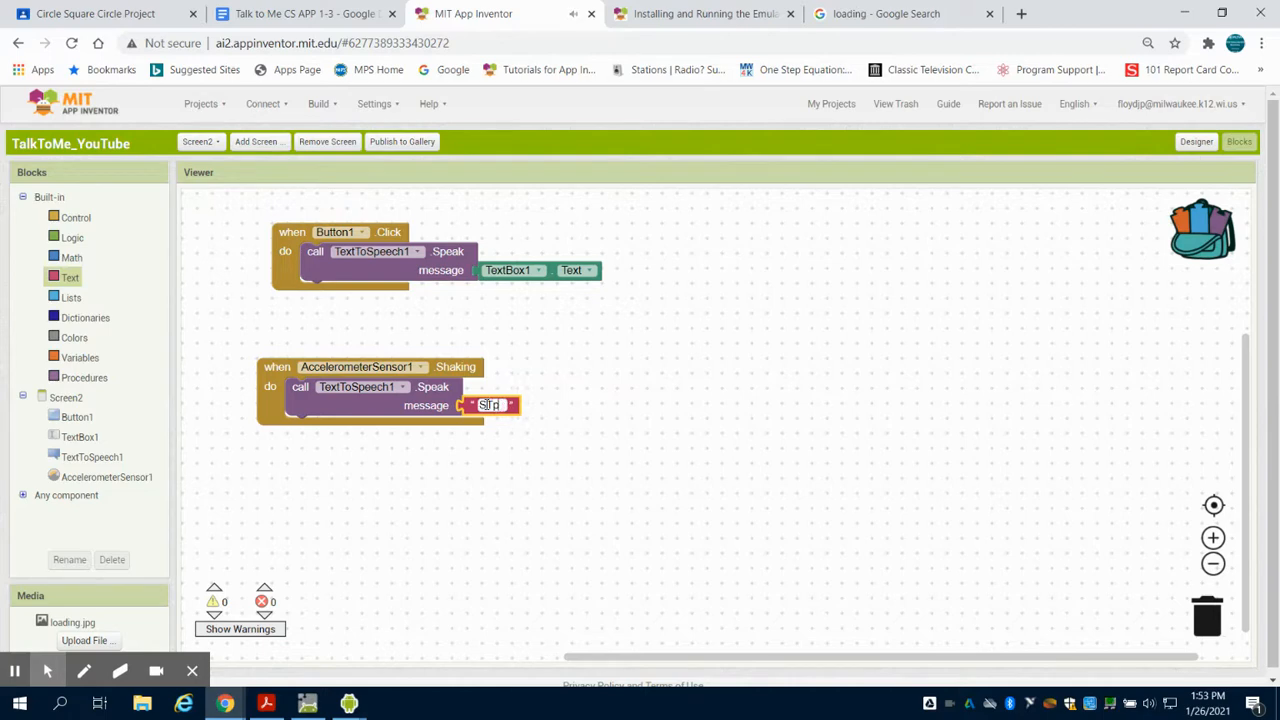
text(Stop Shaking Me!)
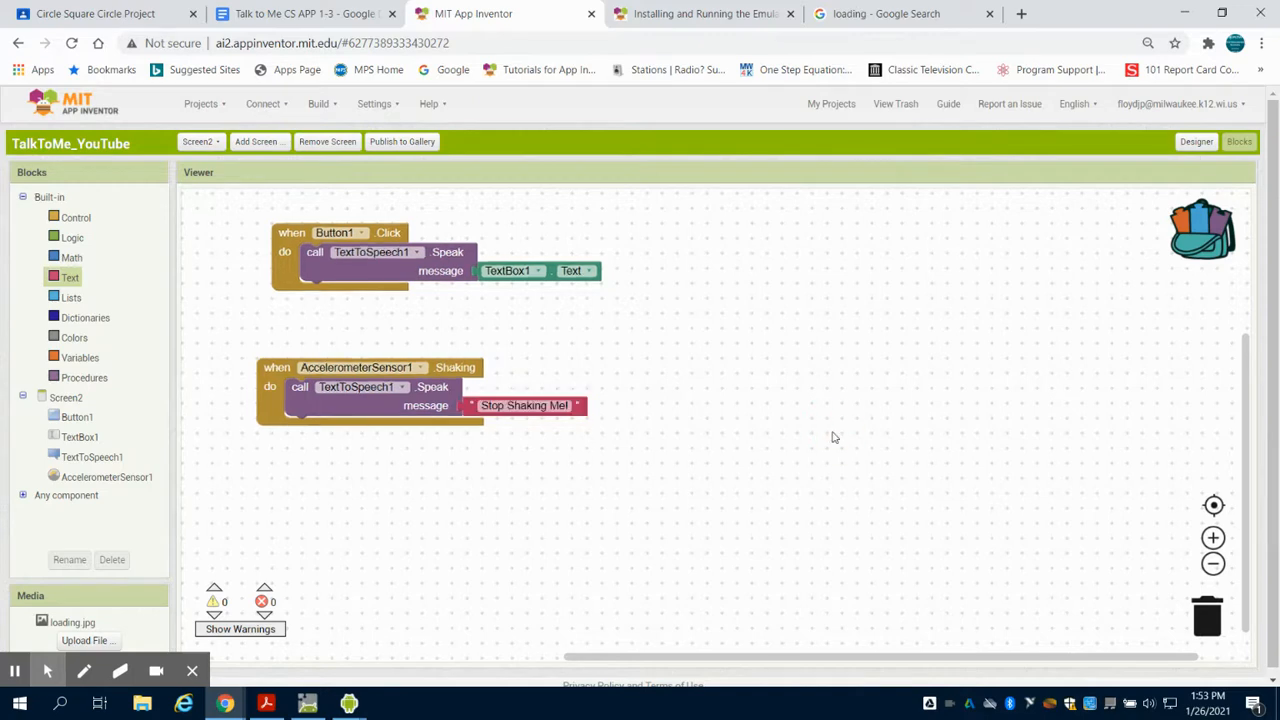
mouse_move(406, 400)
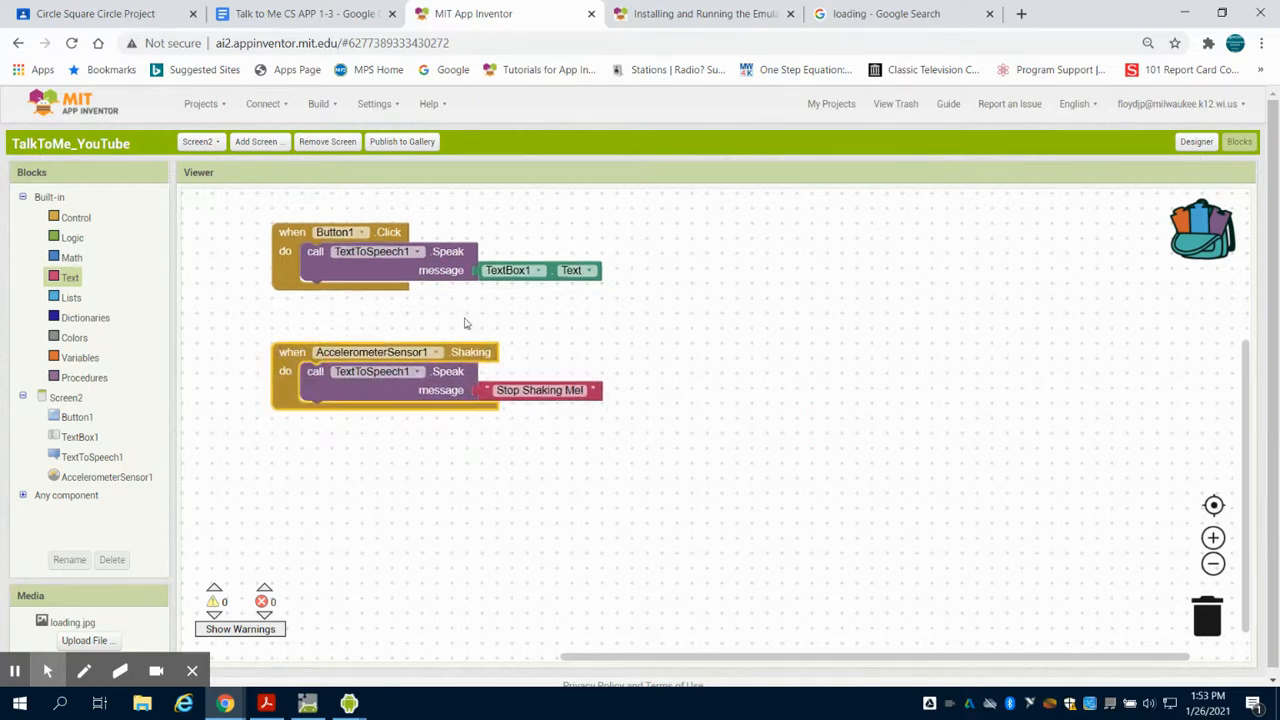
mouse_move(558, 352)
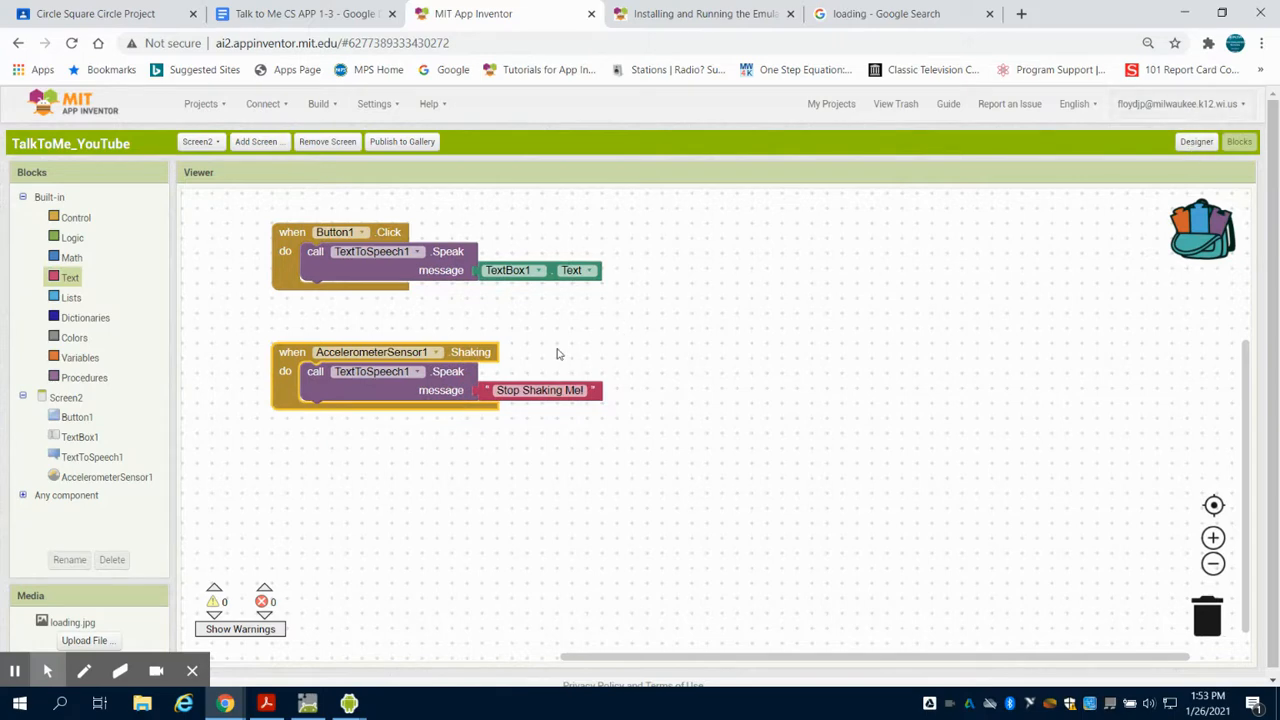
mouse_move(388, 158)
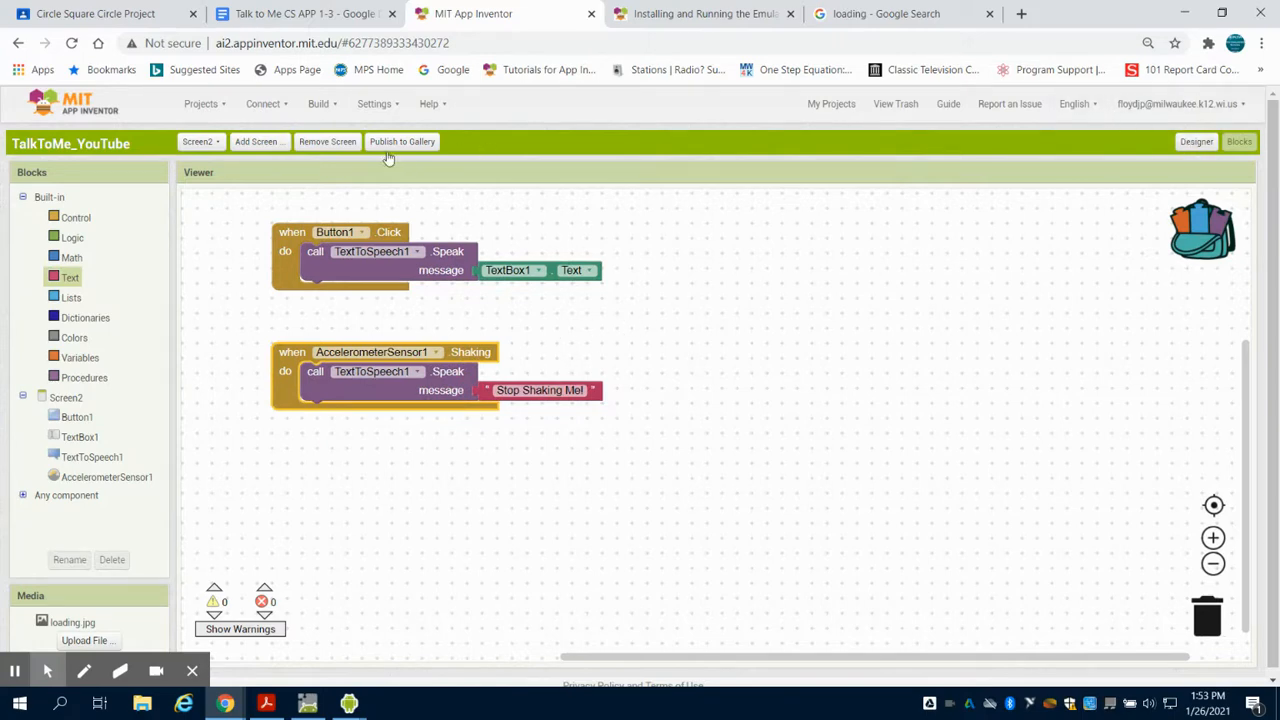
Add an AccelerometerSensor1 component to Screen1's layout from the Sensors palette
click(200, 140)
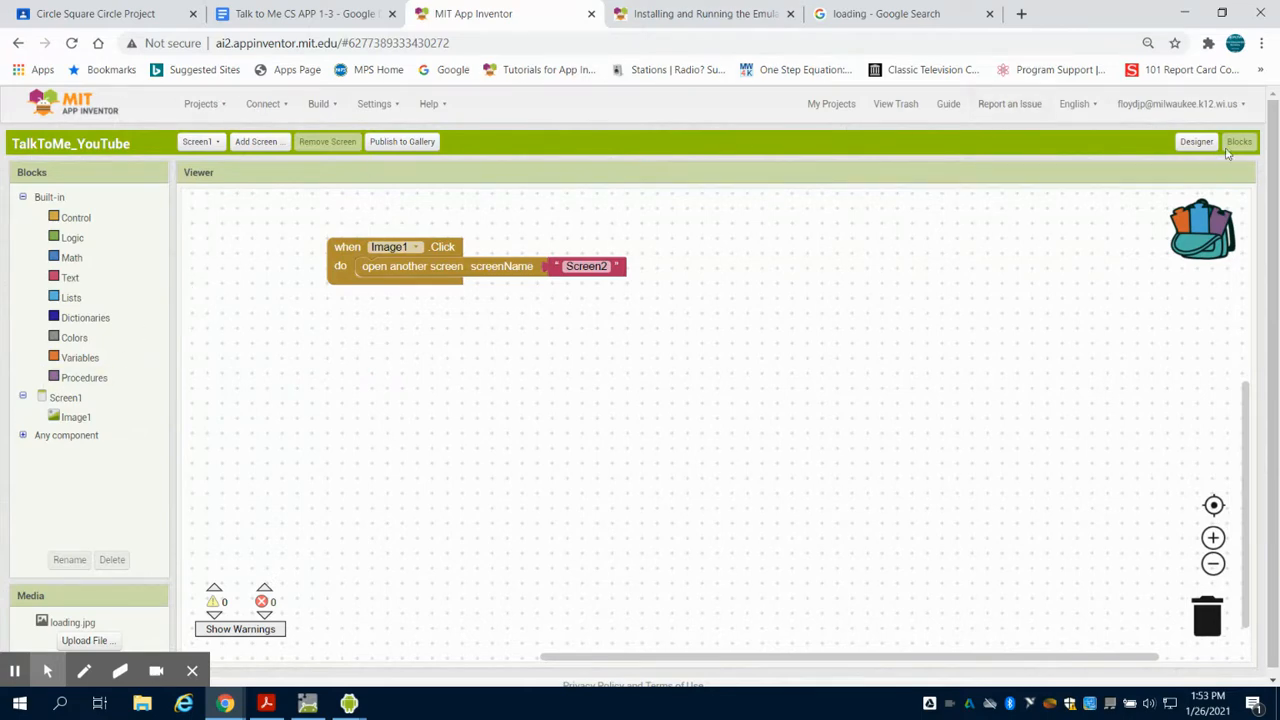
click(1196, 140)
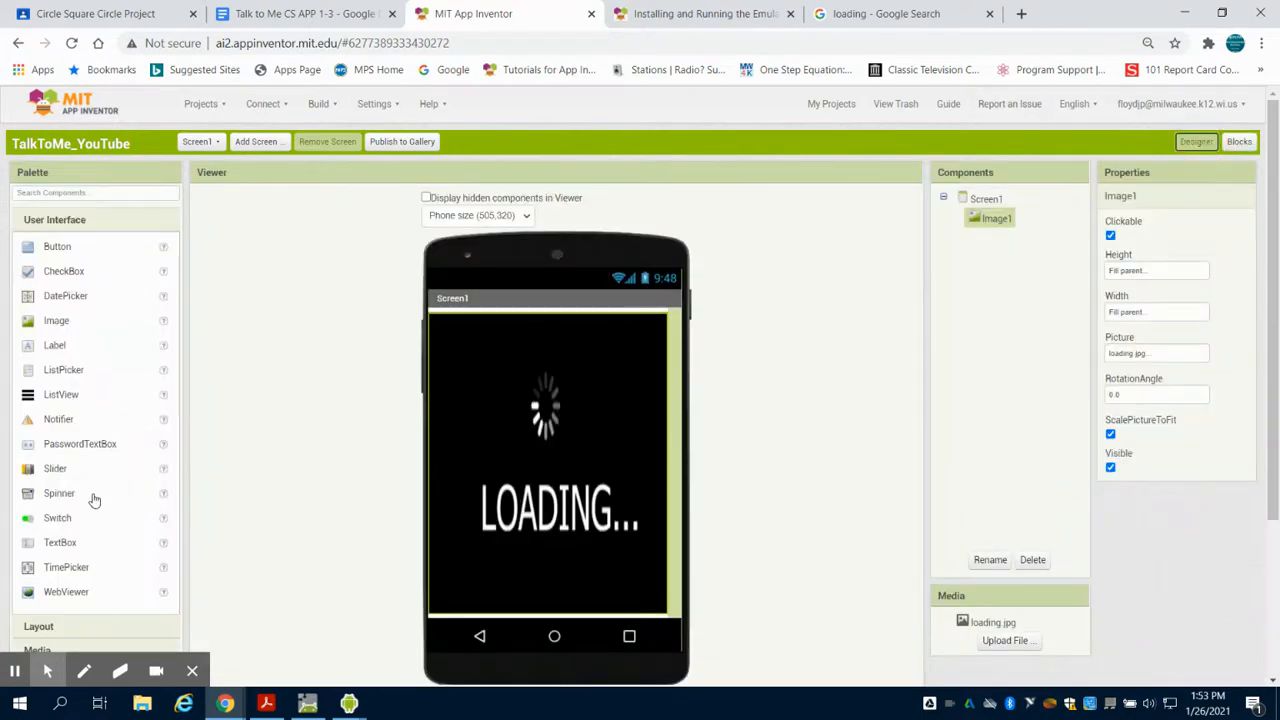
scroll(down, 3)
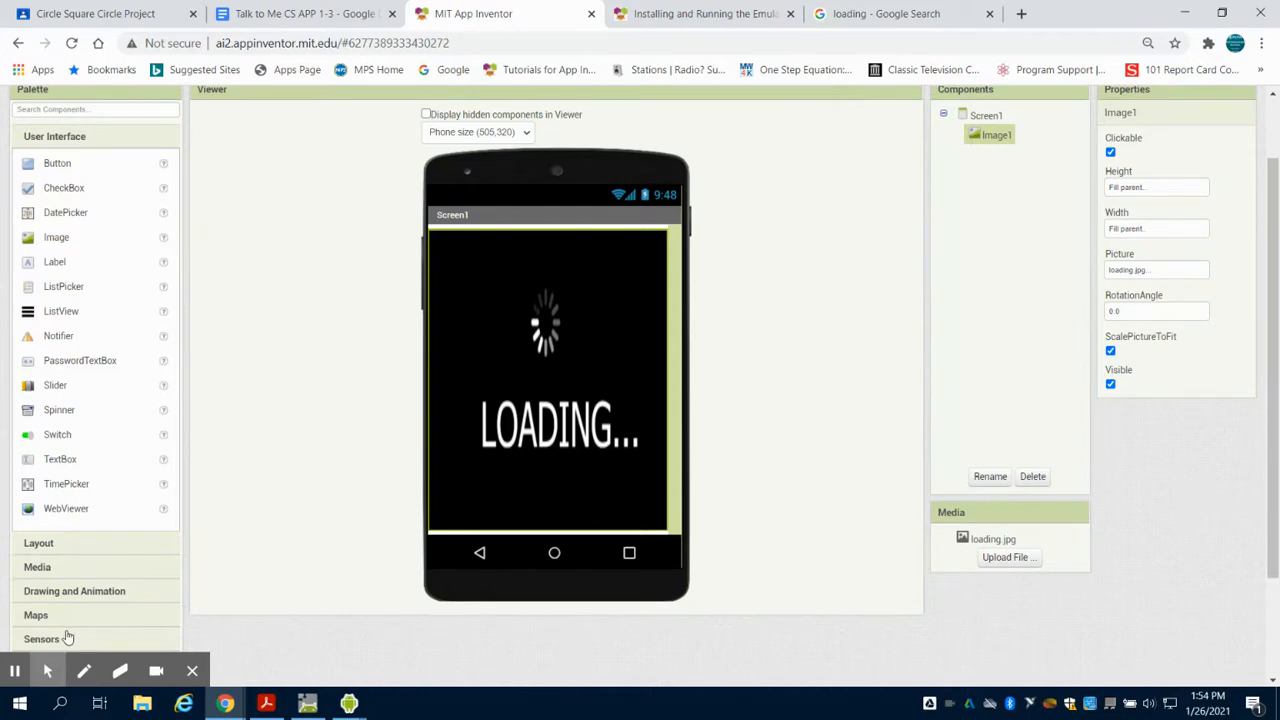
click(42, 640)
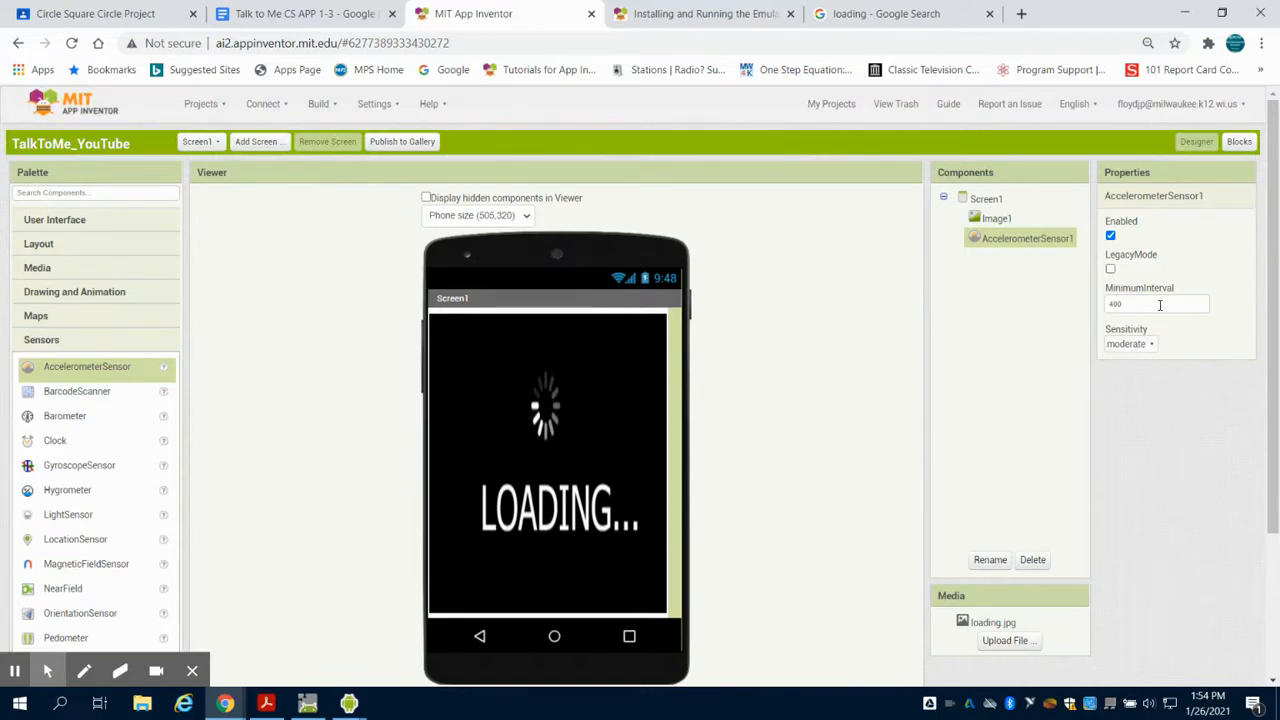
click(1238, 140)
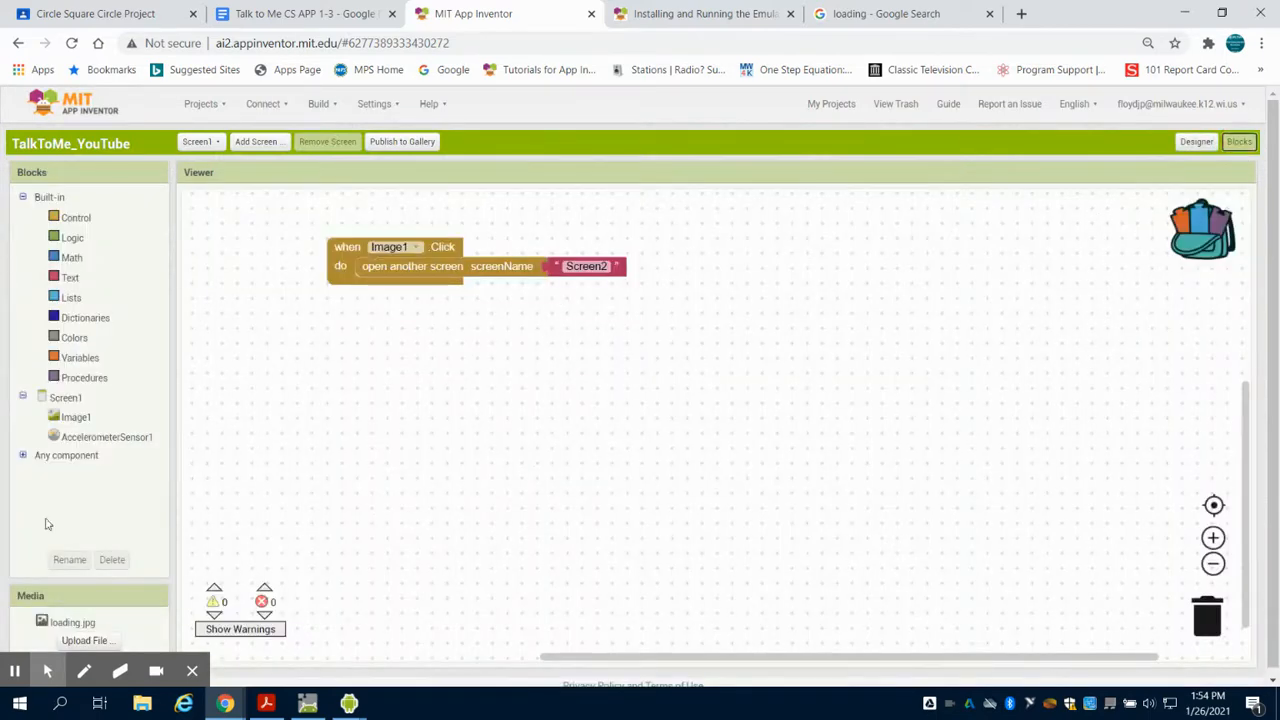
Add an AccelerometerSensor1 handler on Screen1, then switch back to Screen2's blocks
click(108, 436)
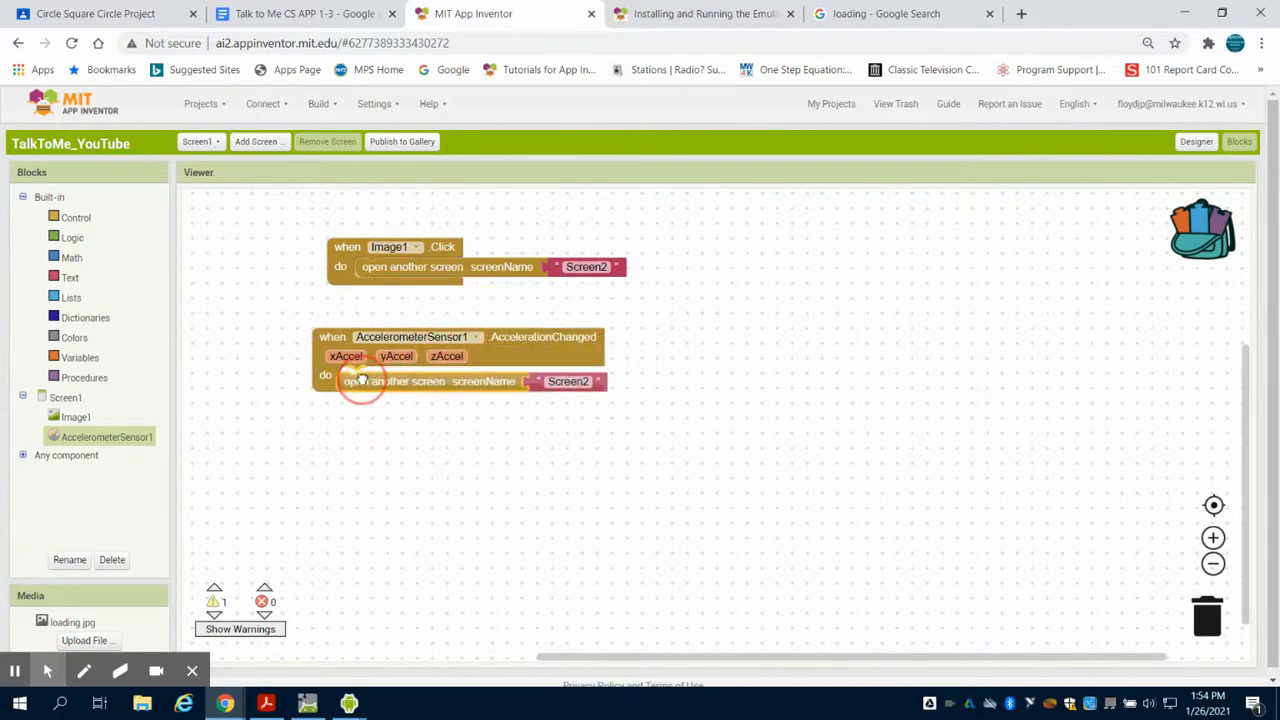
click(200, 140)
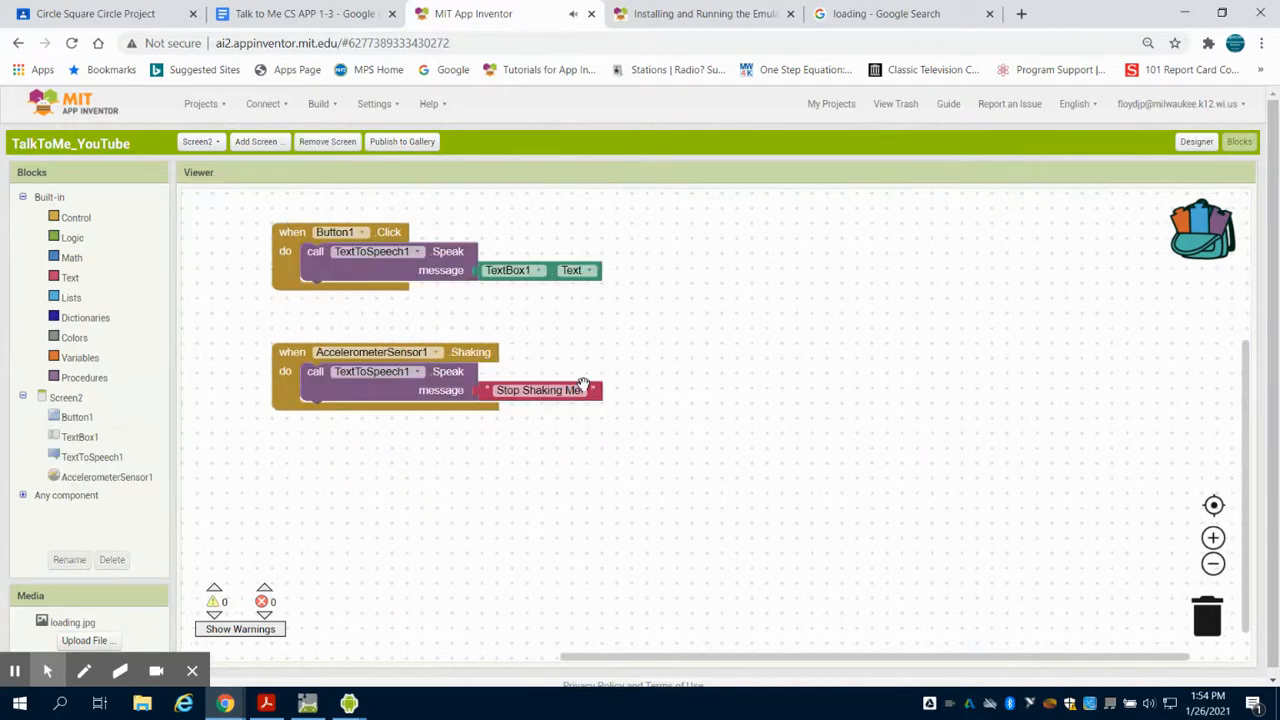
mouse_move(400, 710)
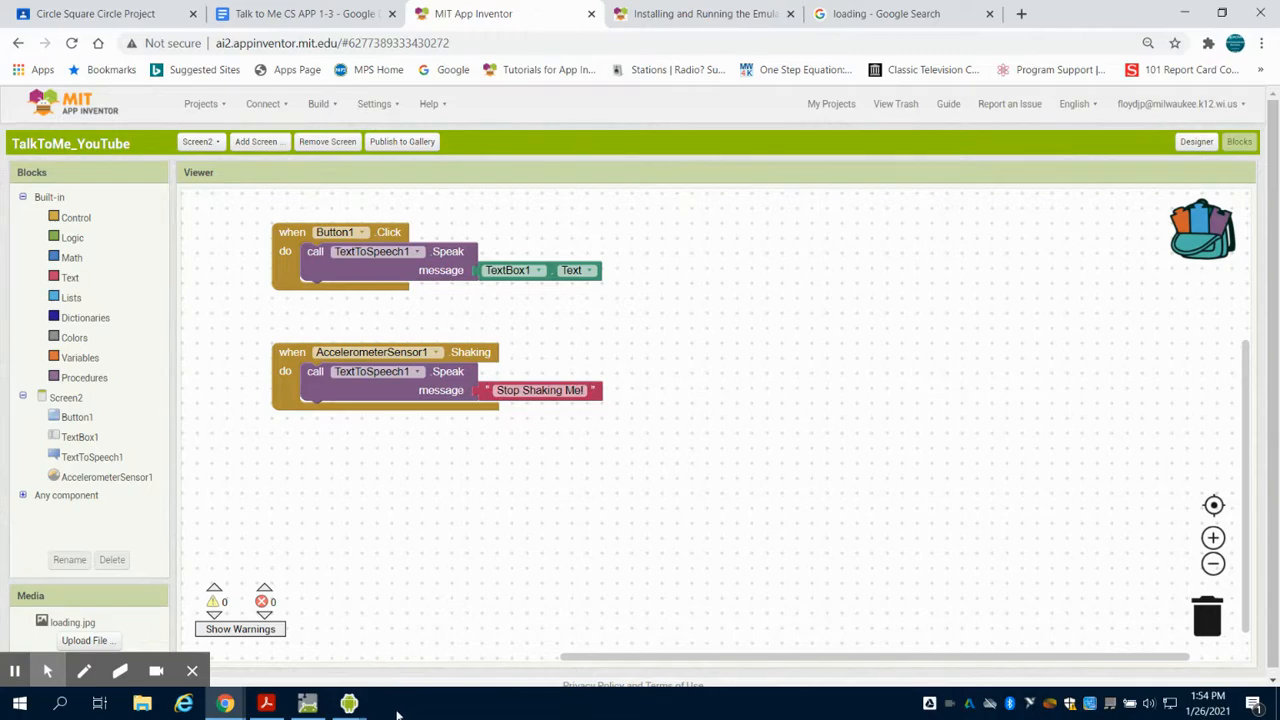